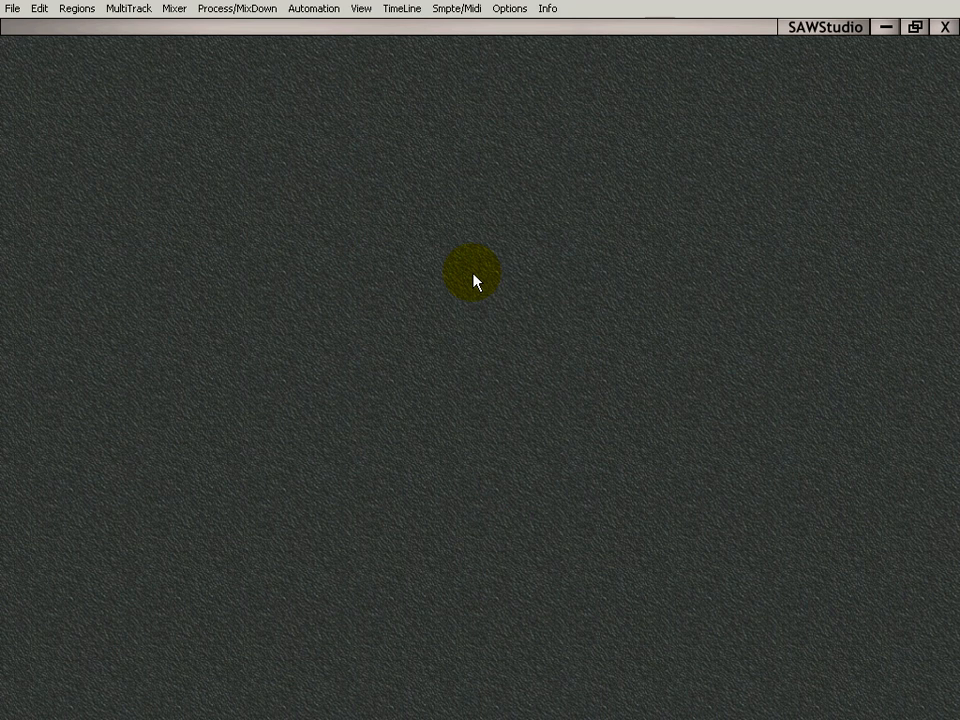
{"action": "mouse_move", "coordinate": [392, 308]}
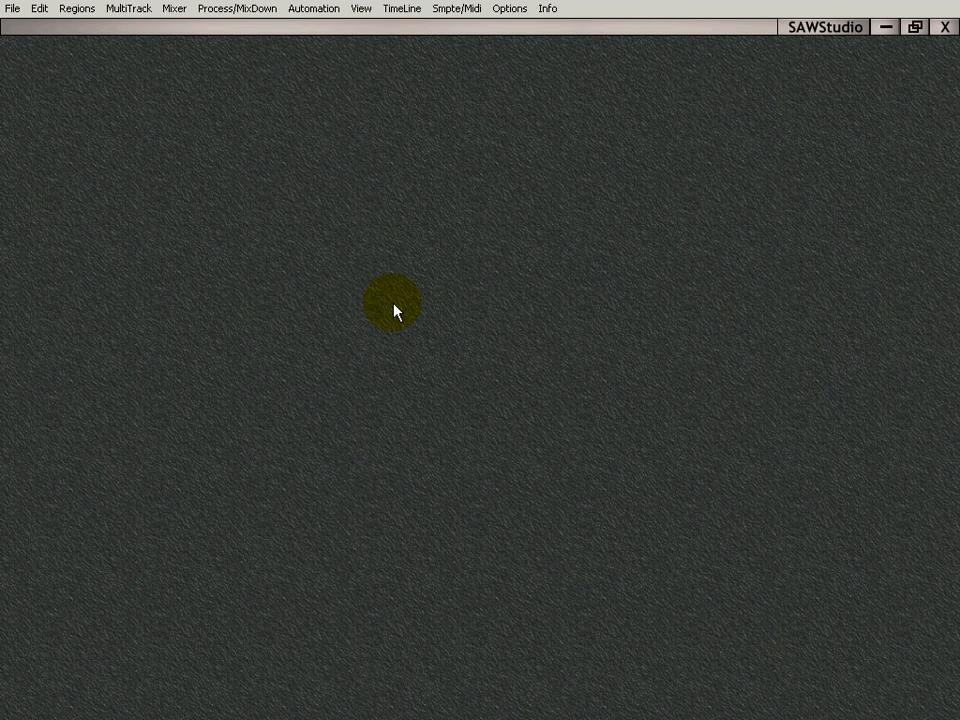
{"action": "mouse_move", "coordinate": [640, 218]}
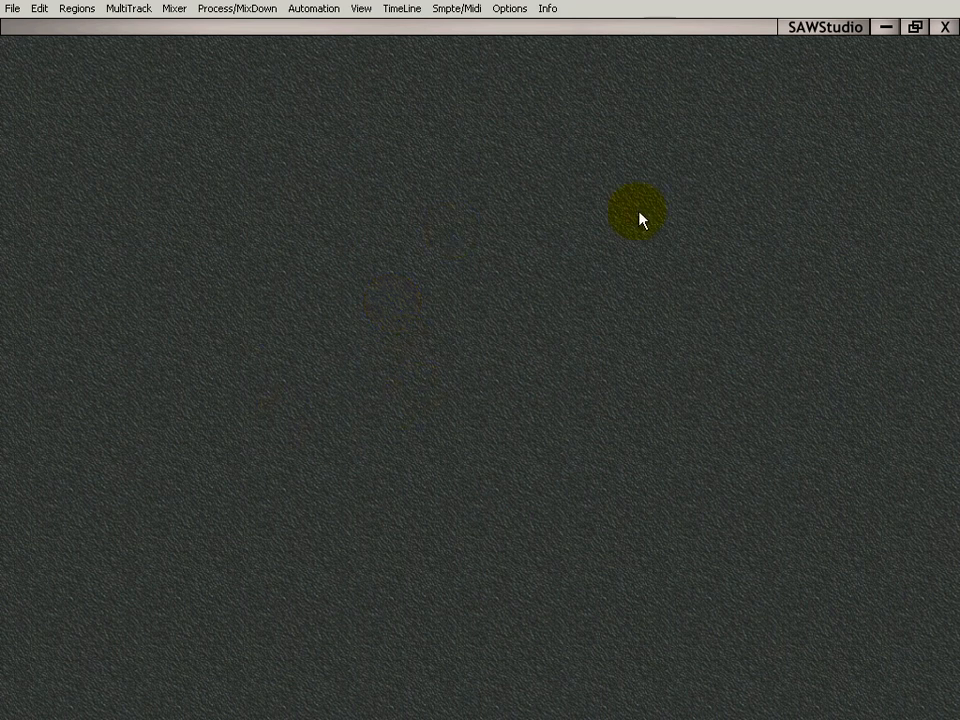
{"action": "mouse_move", "coordinate": [420, 182]}
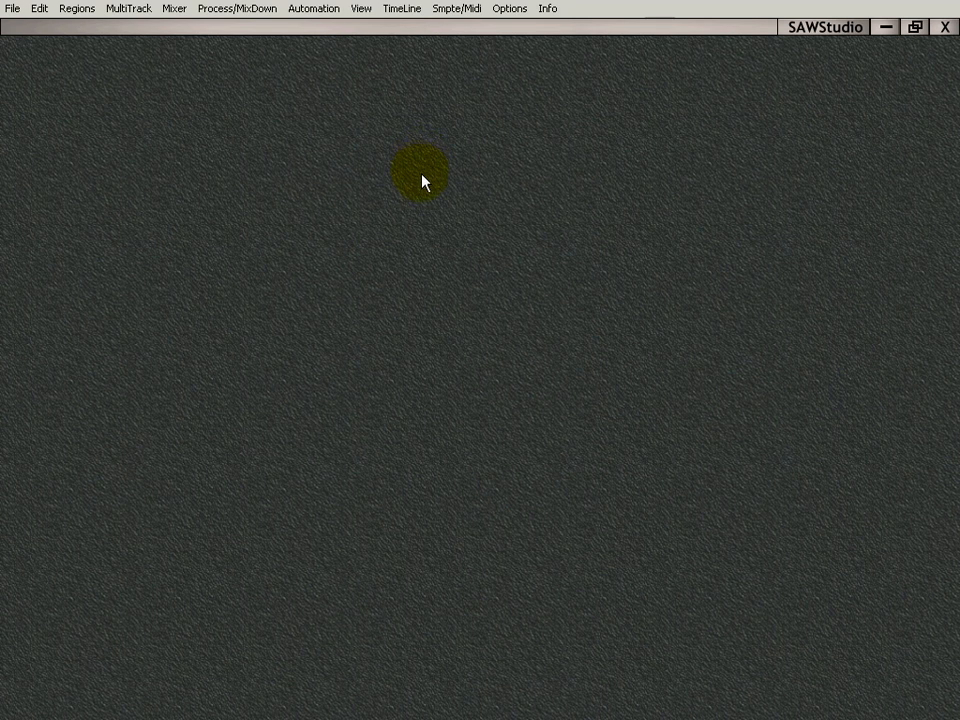
{"action": "mouse_move", "coordinate": [476, 104]}
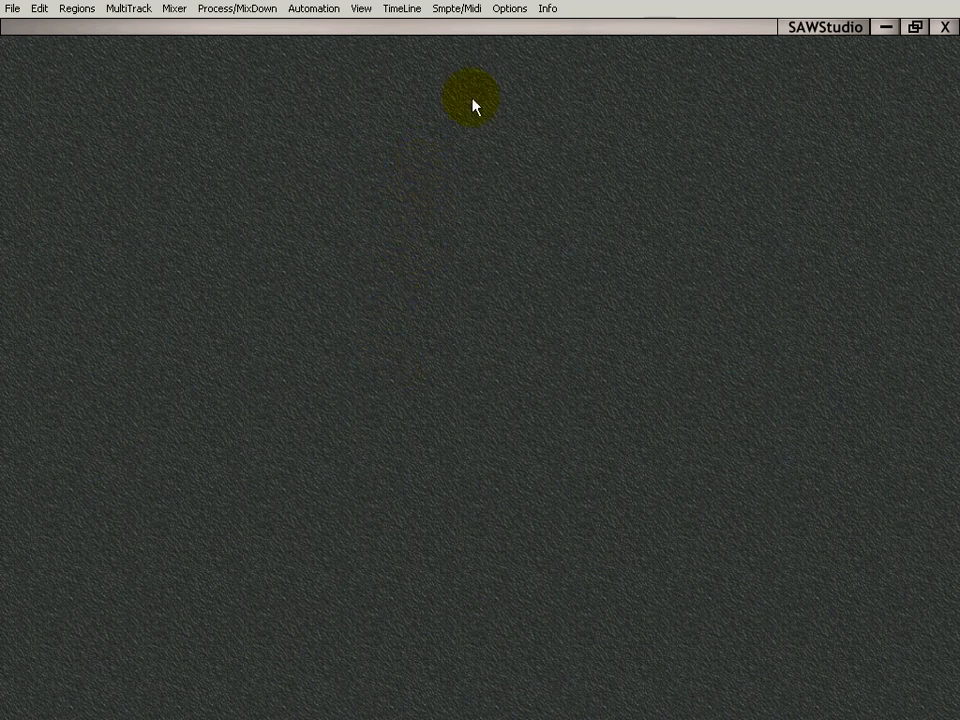
- Show the audio driver model choices, with Standard MultiMedia currently active
{"action": "left_click", "coordinate": [510, 8]}
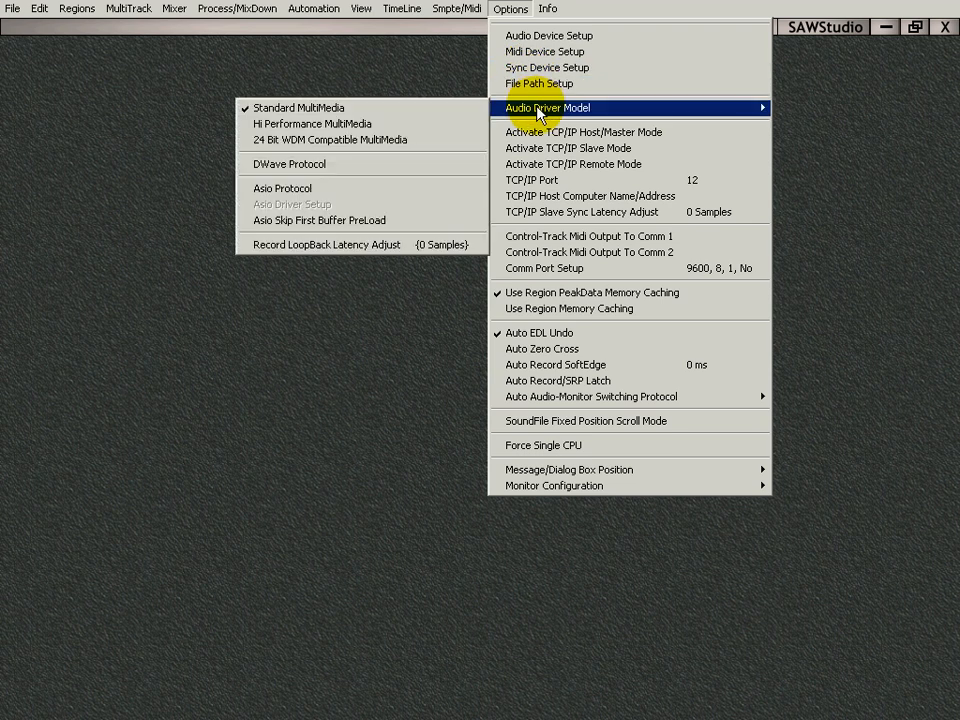
{"action": "mouse_move", "coordinate": [336, 124]}
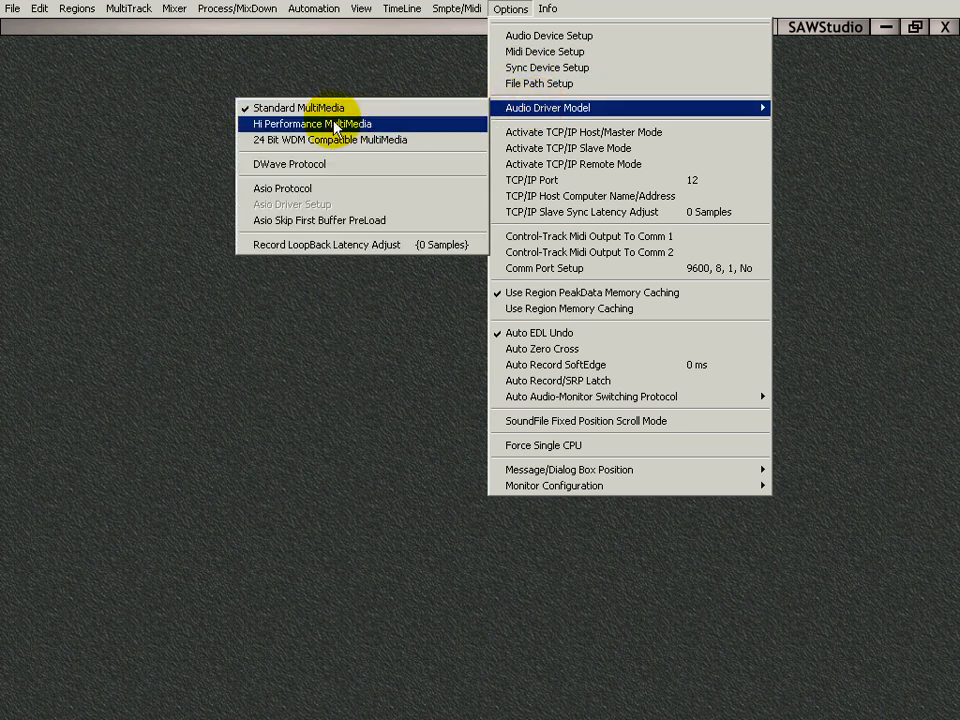
{"action": "mouse_move", "coordinate": [300, 108]}
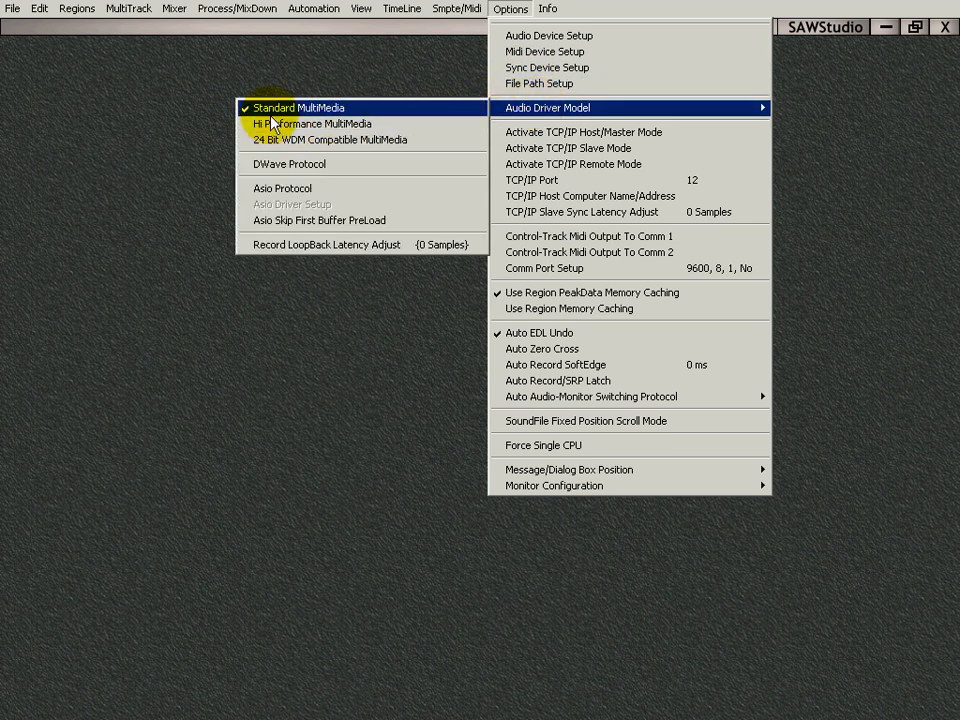
{"action": "mouse_move", "coordinate": [288, 172]}
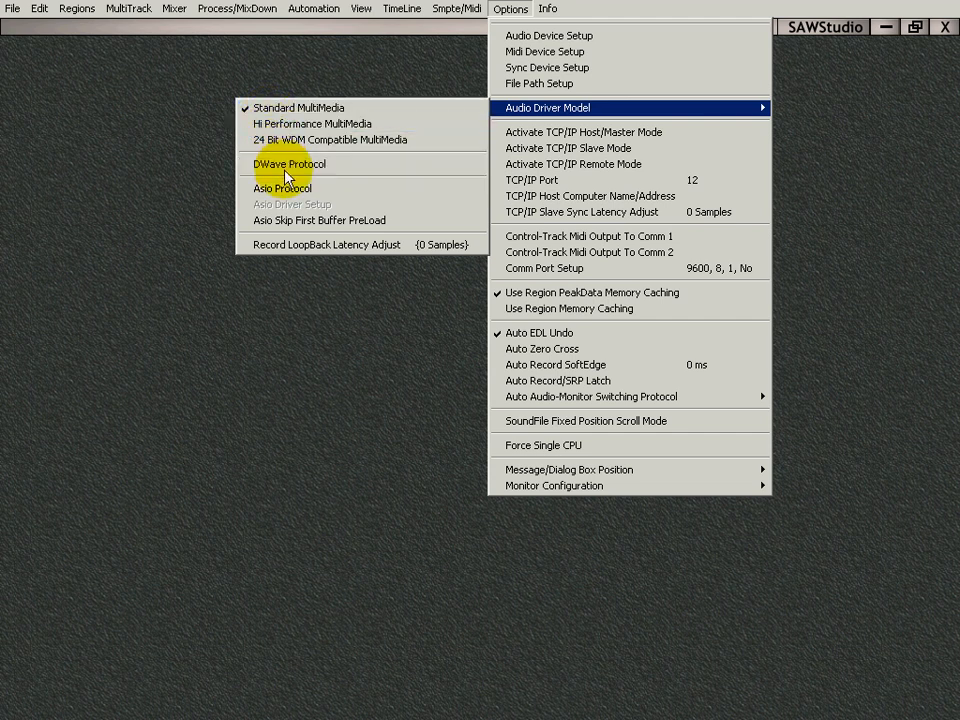
{"action": "mouse_move", "coordinate": [312, 124]}
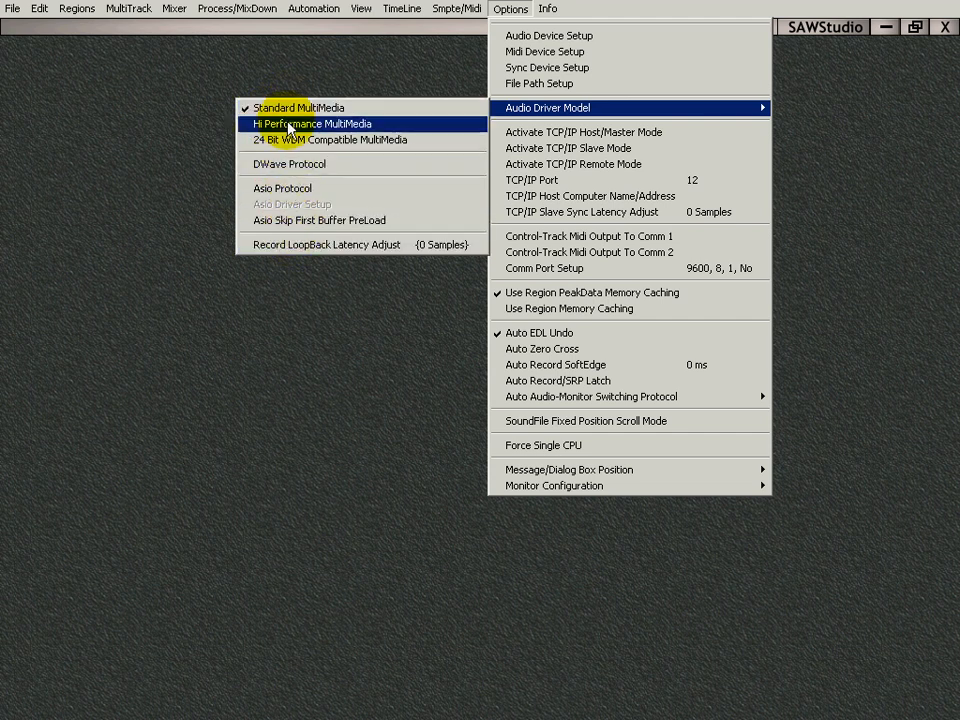
{"action": "mouse_move", "coordinate": [298, 108]}
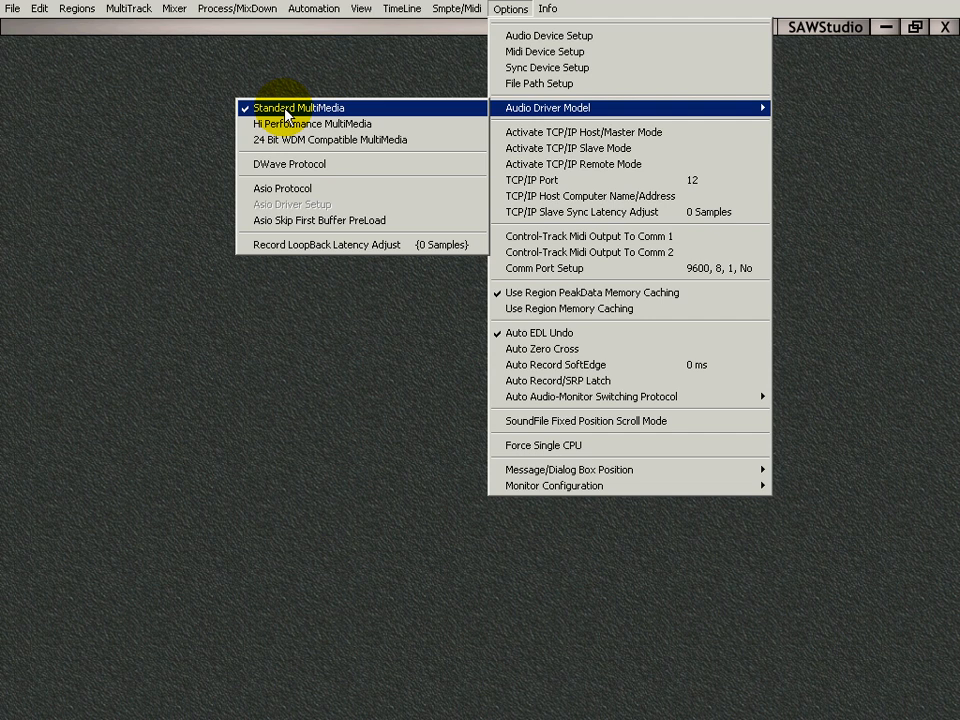
{"action": "mouse_move", "coordinate": [304, 122]}
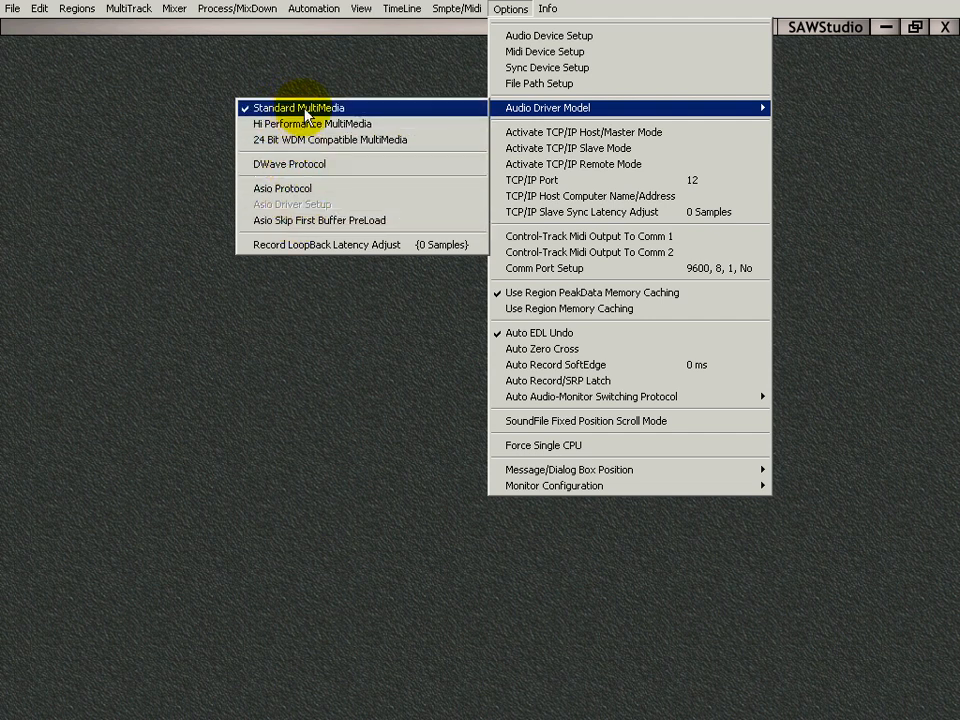
{"action": "mouse_move", "coordinate": [312, 124]}
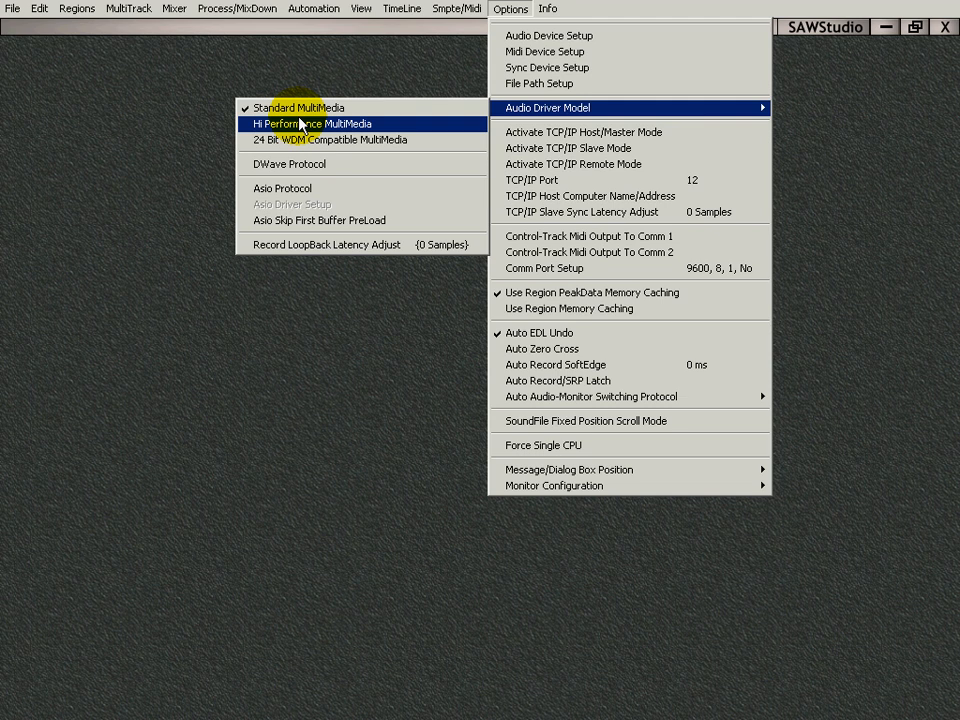
{"action": "mouse_move", "coordinate": [300, 188]}
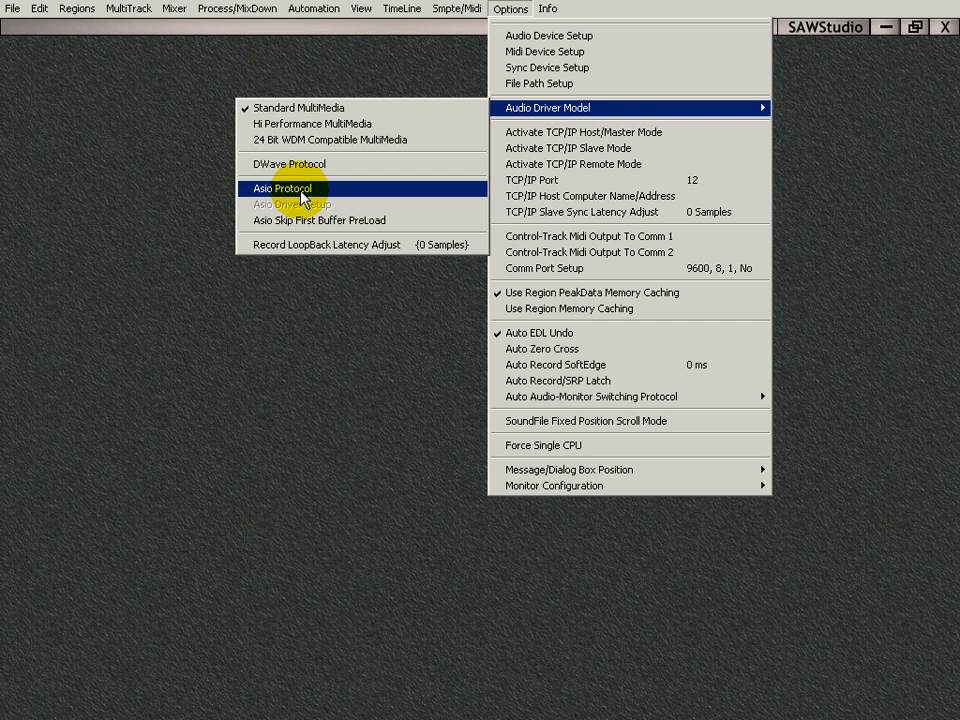
{"action": "mouse_move", "coordinate": [330, 140]}
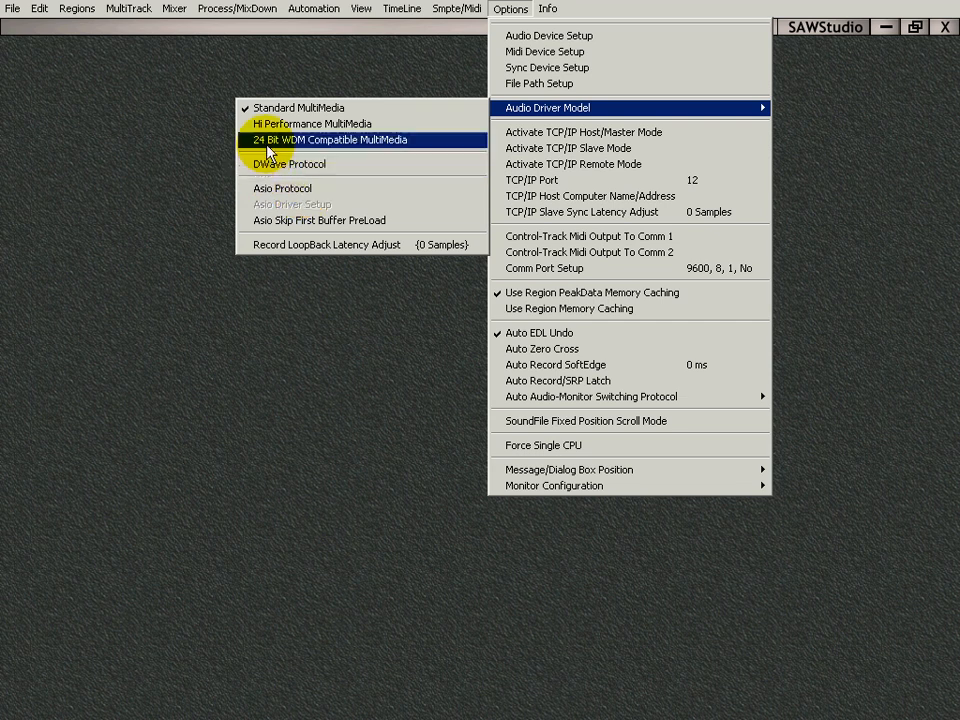
{"action": "mouse_move", "coordinate": [282, 188]}
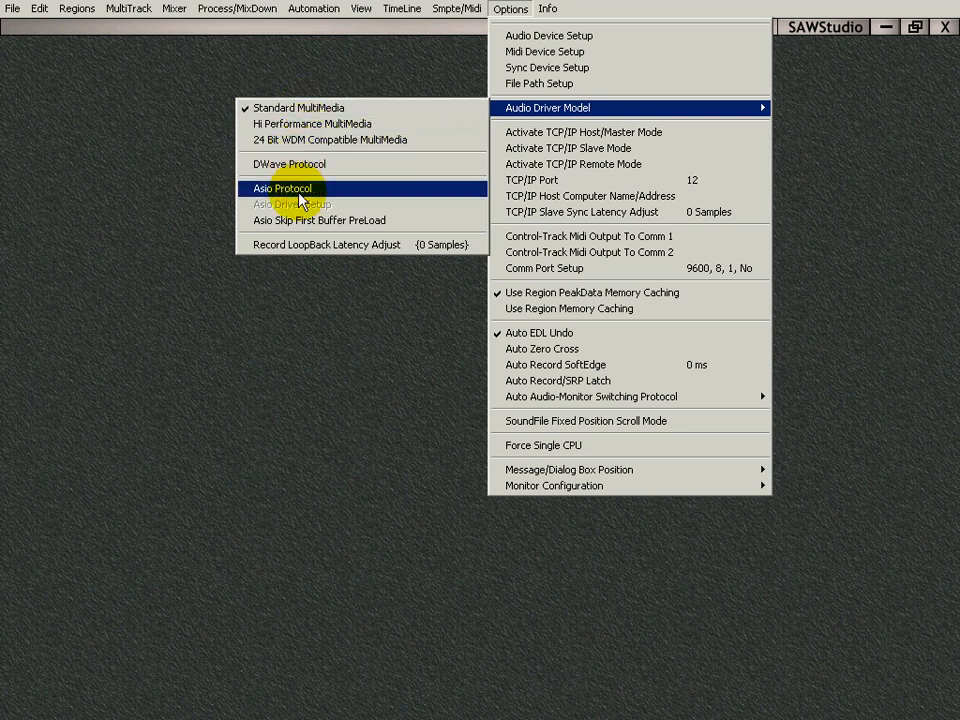
{"action": "mouse_move", "coordinate": [290, 192]}
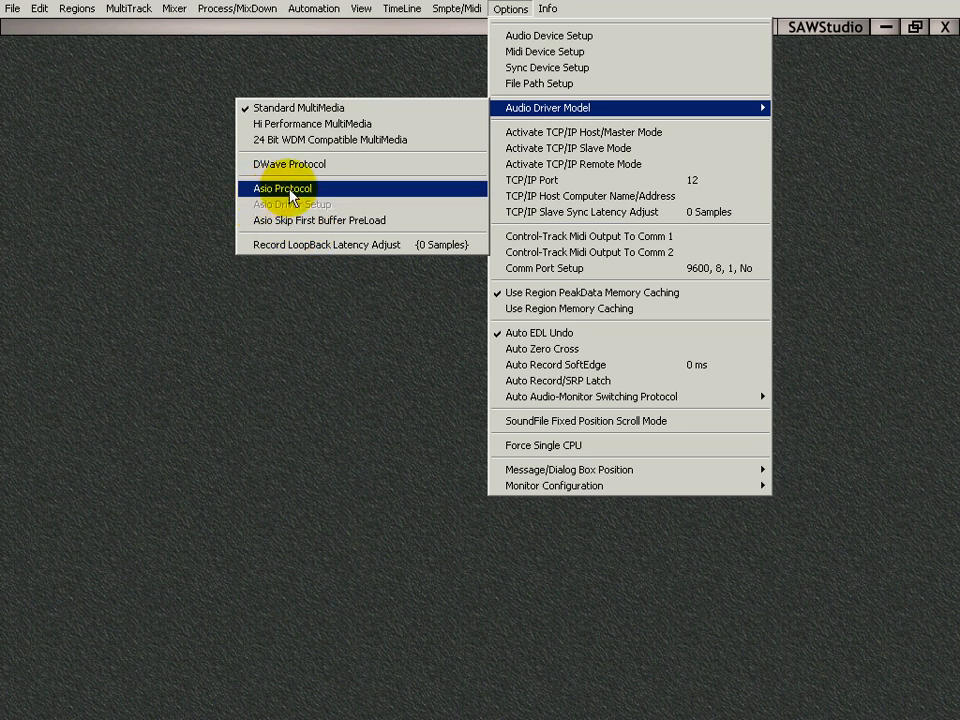
- Switch the driver model to ASIO Protocol using 03: MOTU PCI ASIO
{"action": "left_click", "coordinate": [282, 188]}
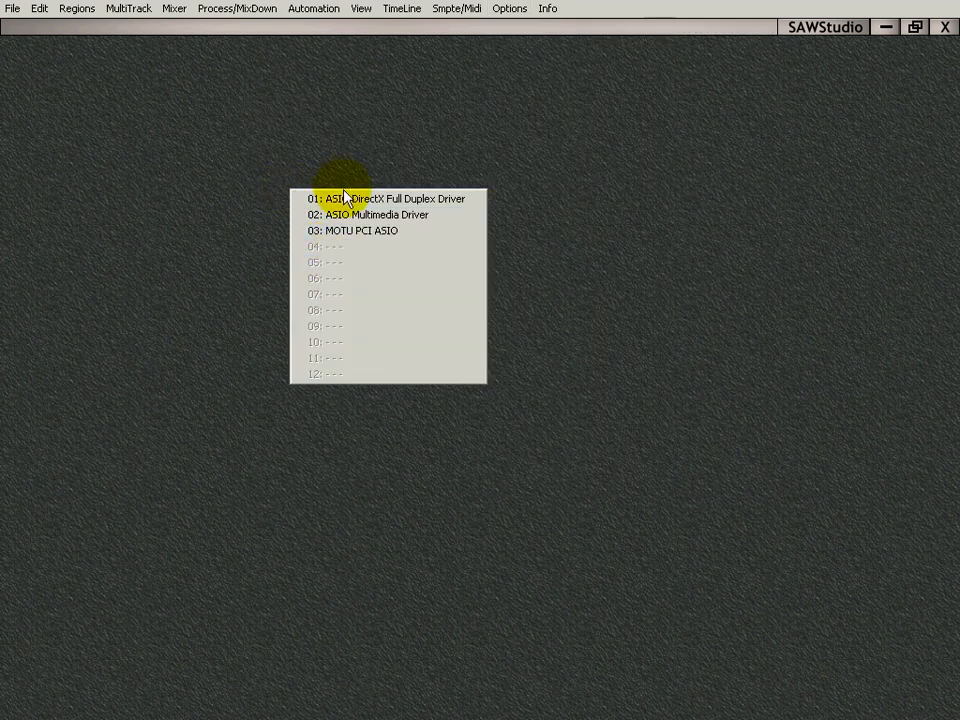
{"action": "left_click", "coordinate": [388, 200]}
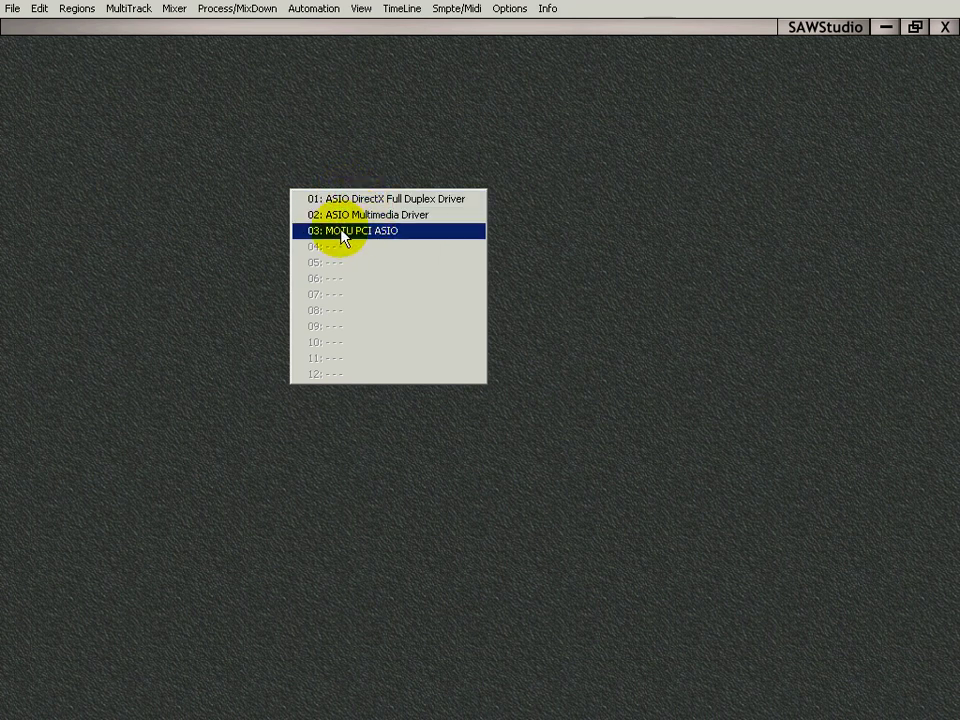
{"action": "mouse_move", "coordinate": [382, 240]}
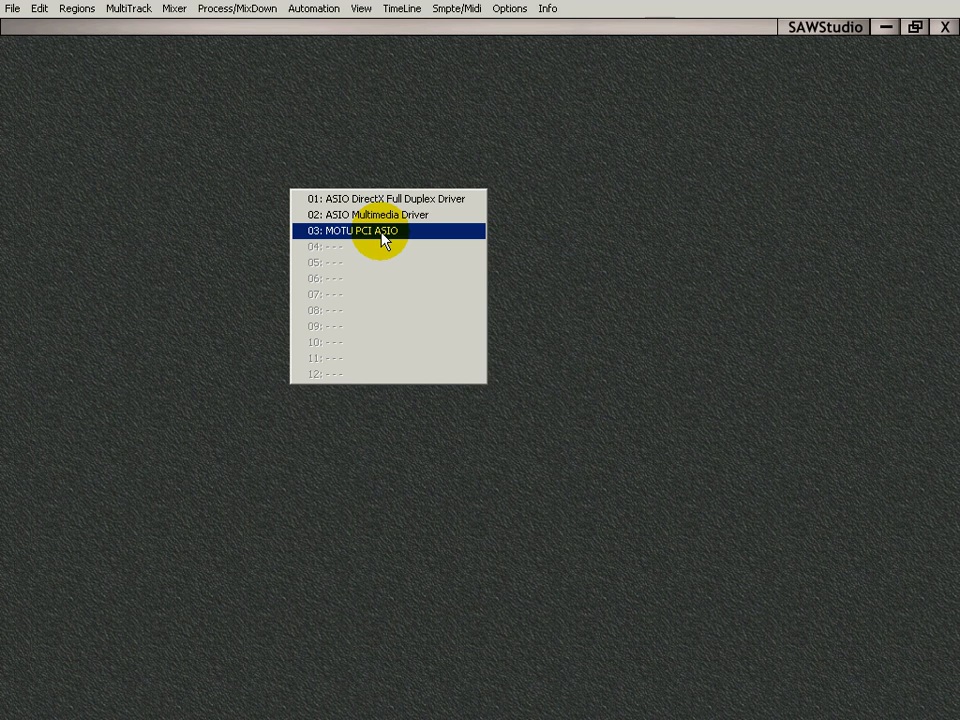
{"action": "left_click", "coordinate": [510, 8]}
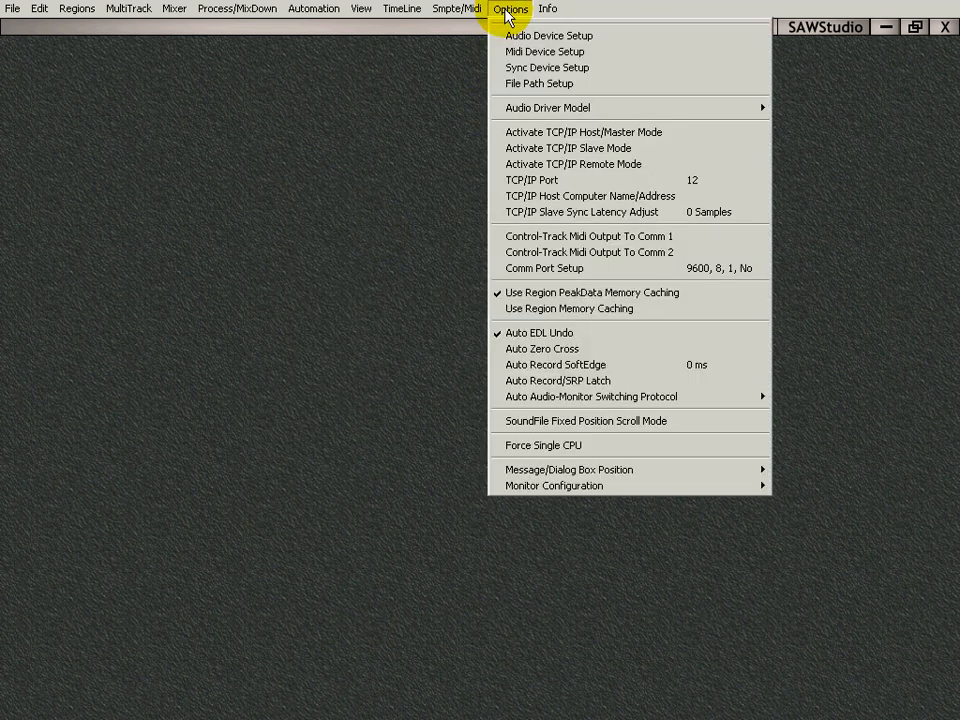
{"action": "mouse_move", "coordinate": [548, 108]}
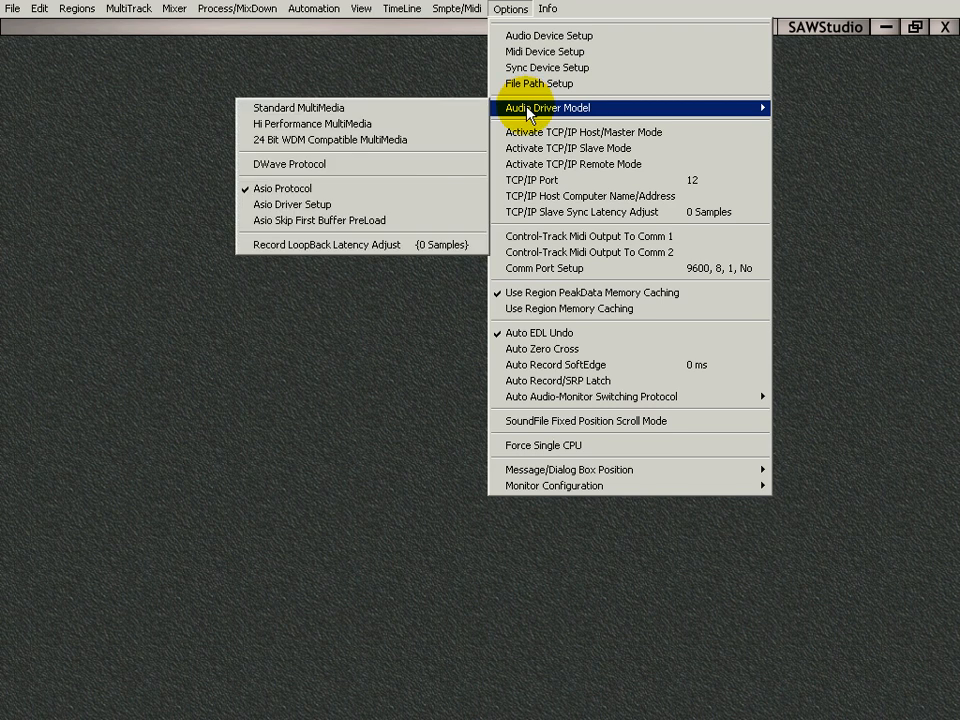
{"action": "mouse_move", "coordinate": [292, 204]}
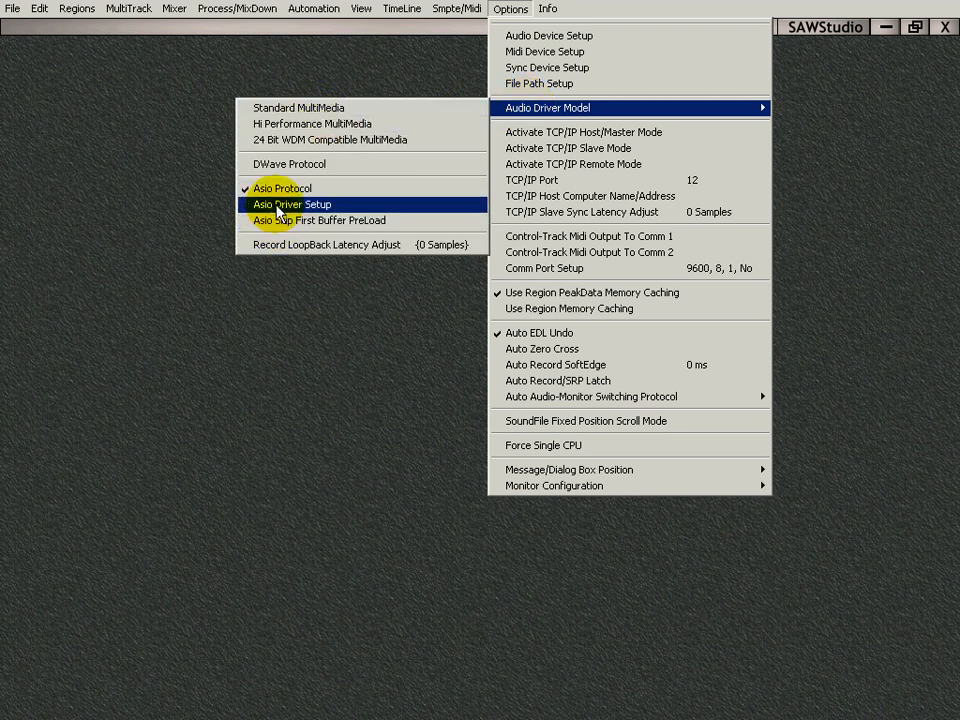
- In the MOTU PCI Audio Console set 48000 sample rate and 256 samples per buffer, then confirm
{"action": "left_click", "coordinate": [290, 204]}
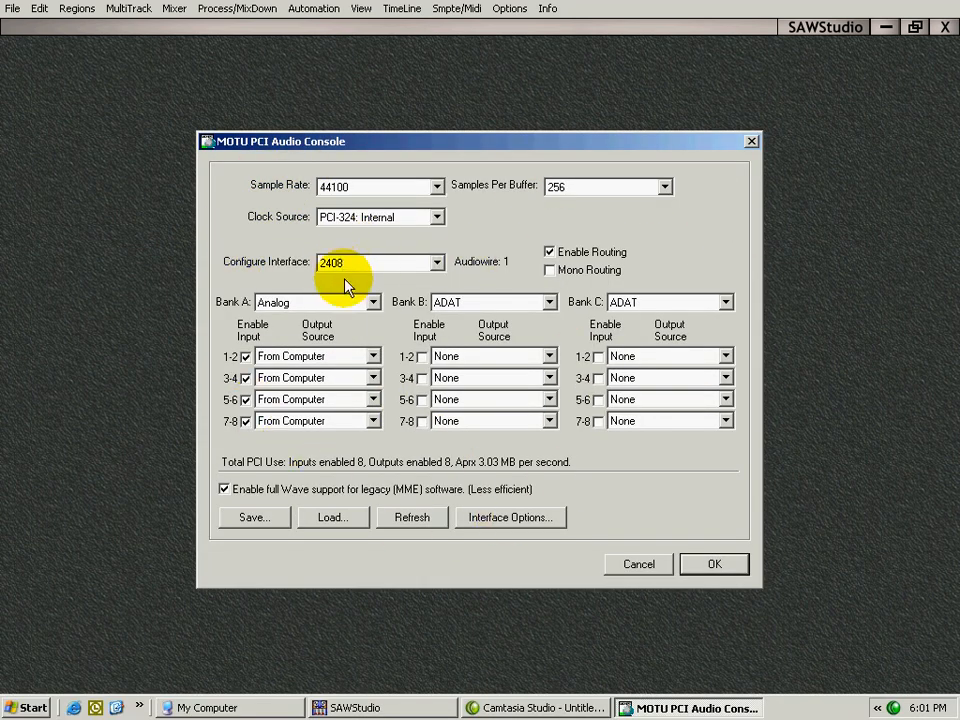
{"action": "mouse_move", "coordinate": [670, 220]}
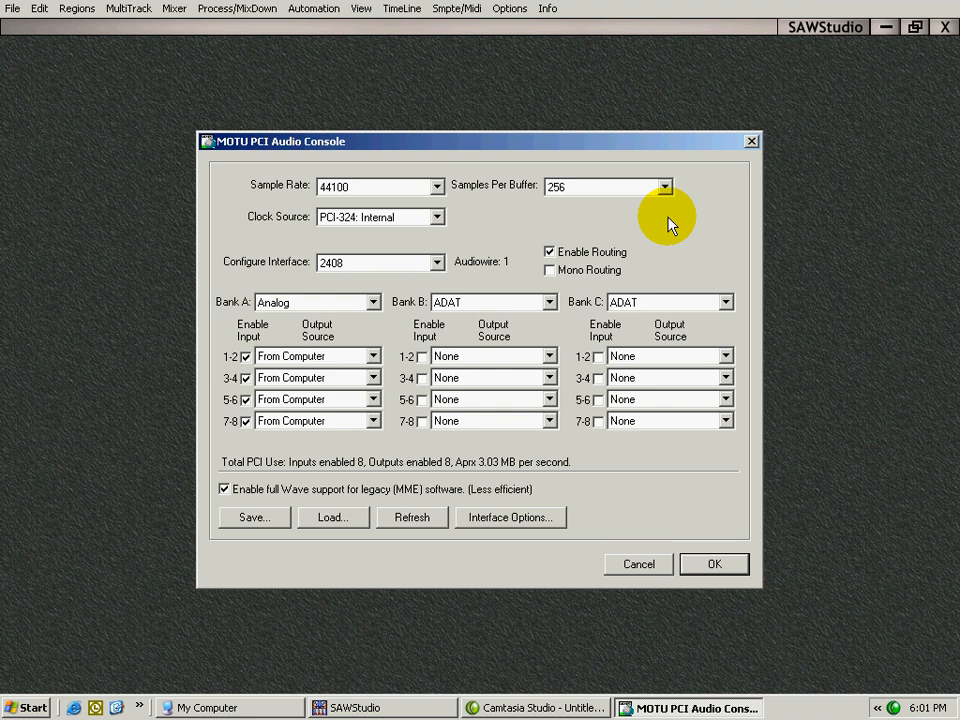
{"action": "mouse_move", "coordinate": [432, 200]}
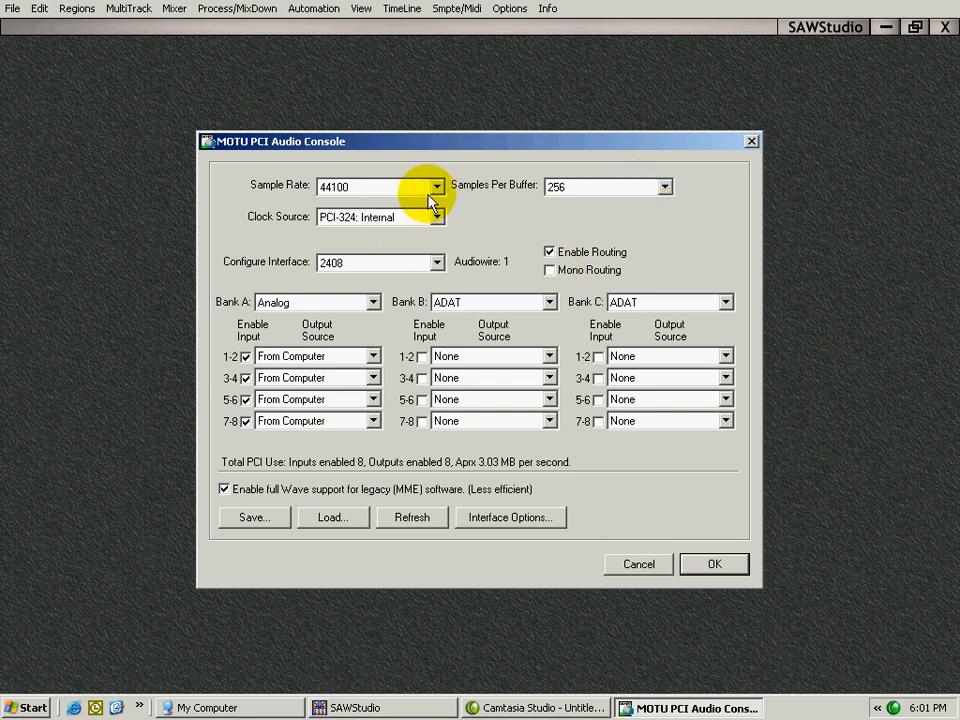
{"action": "left_click", "coordinate": [434, 186]}
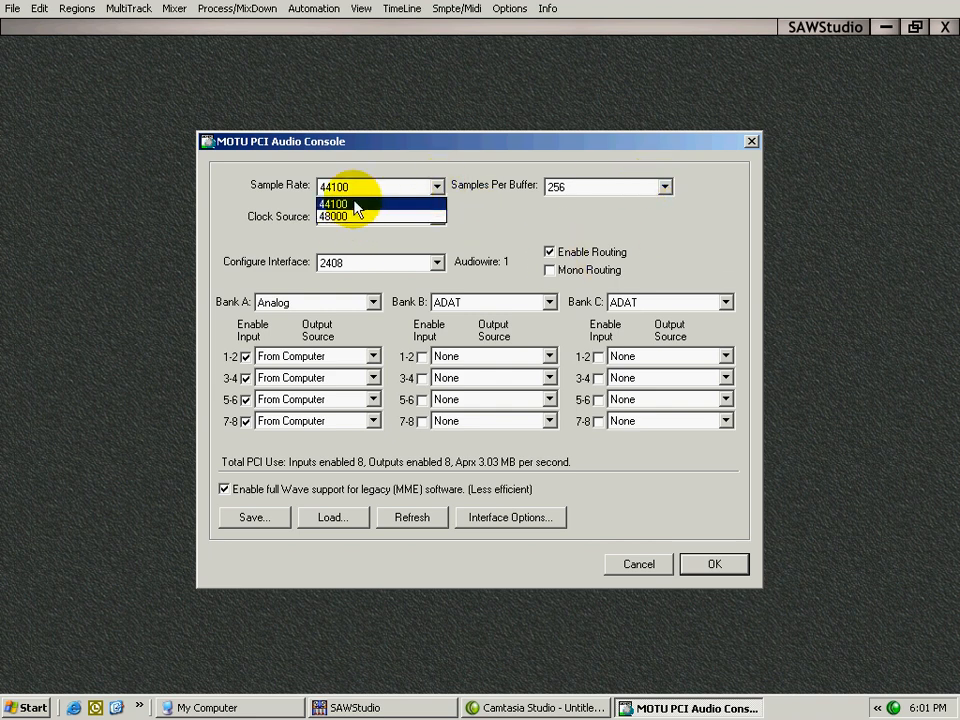
{"action": "left_click", "coordinate": [332, 216]}
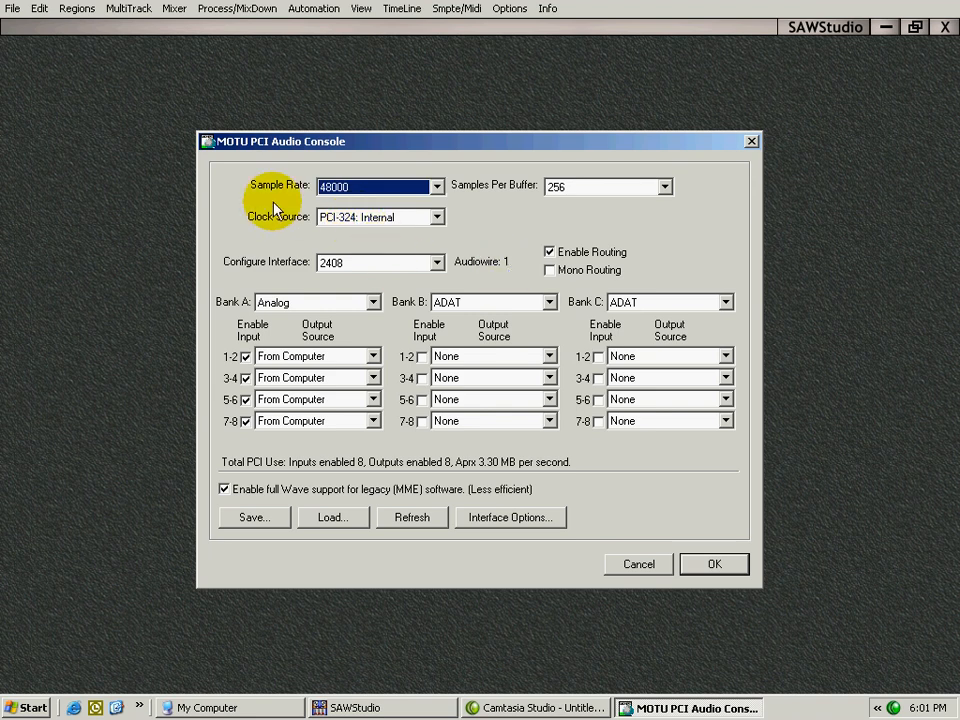
{"action": "left_click", "coordinate": [664, 186]}
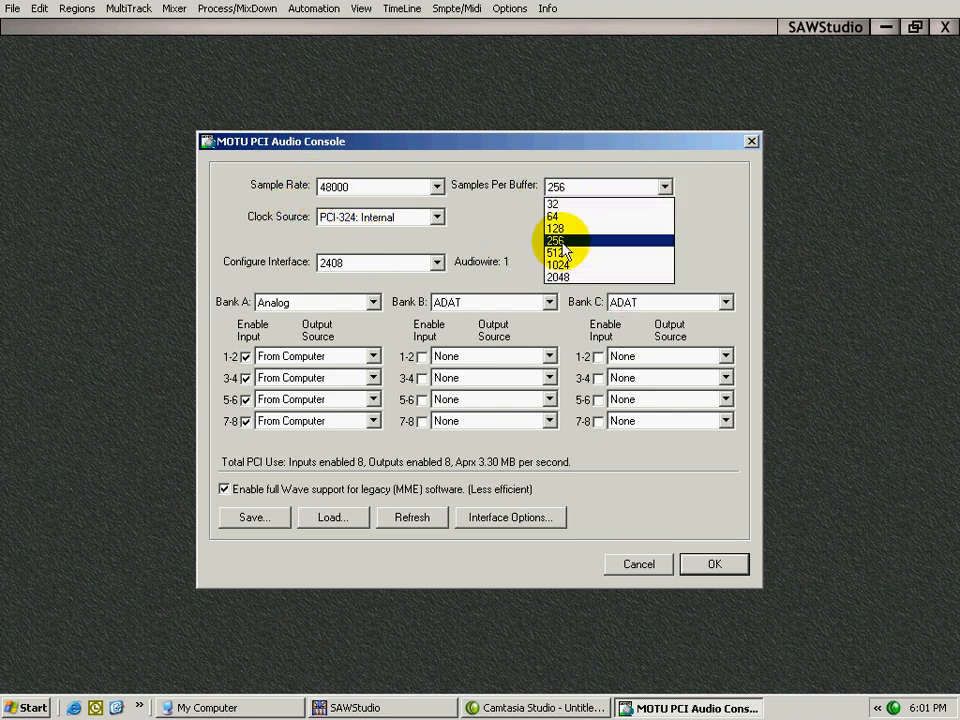
{"action": "mouse_move", "coordinate": [558, 210]}
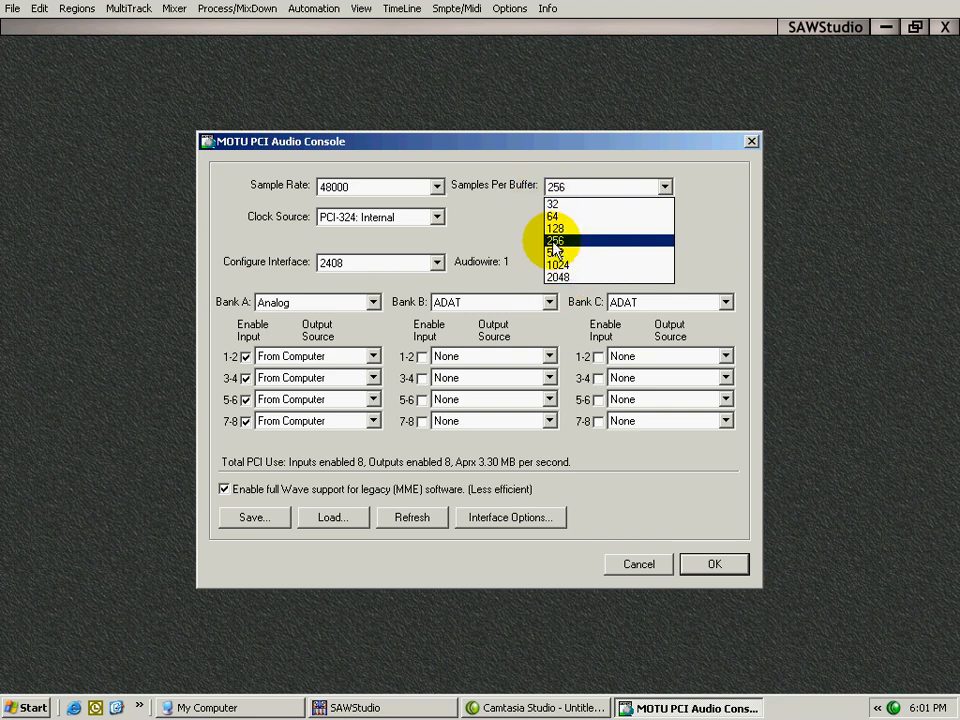
{"action": "mouse_move", "coordinate": [556, 276]}
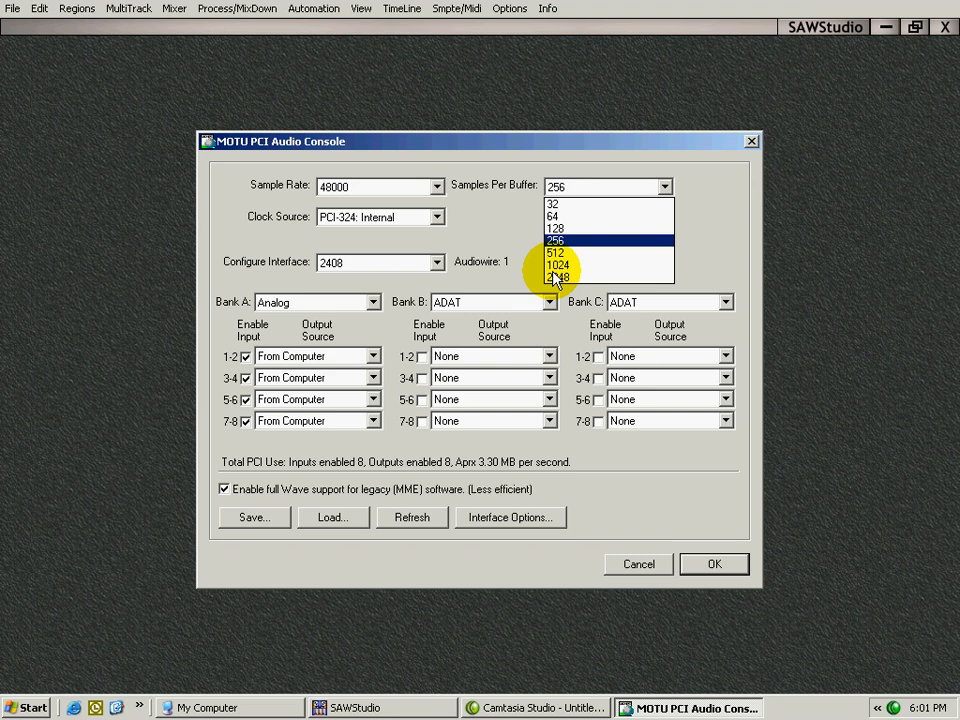
{"action": "mouse_move", "coordinate": [498, 288]}
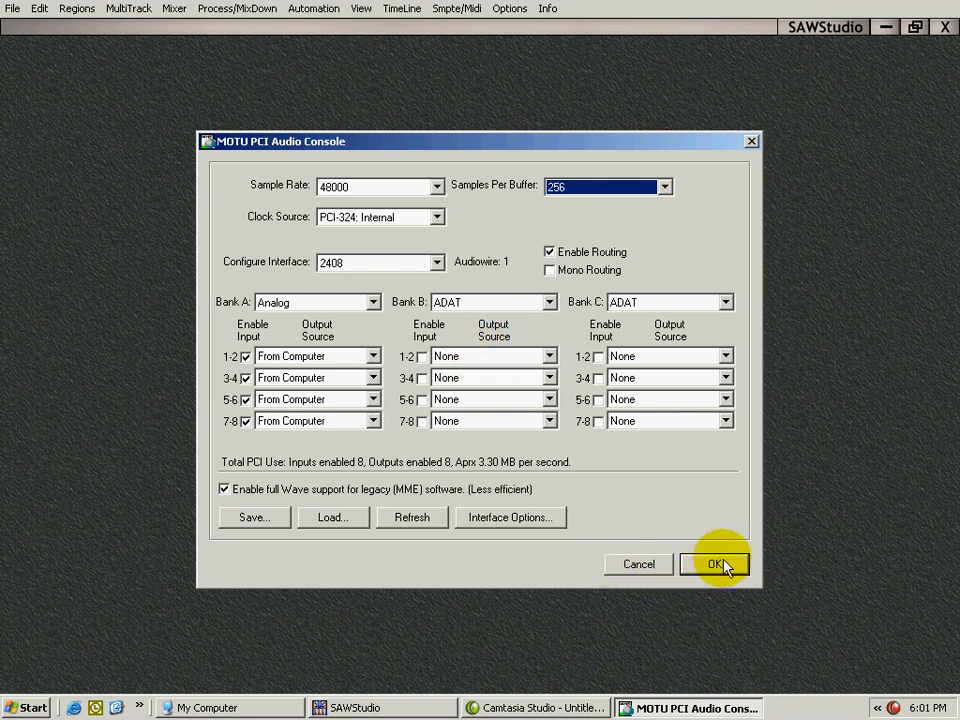
{"action": "left_click", "coordinate": [716, 564]}
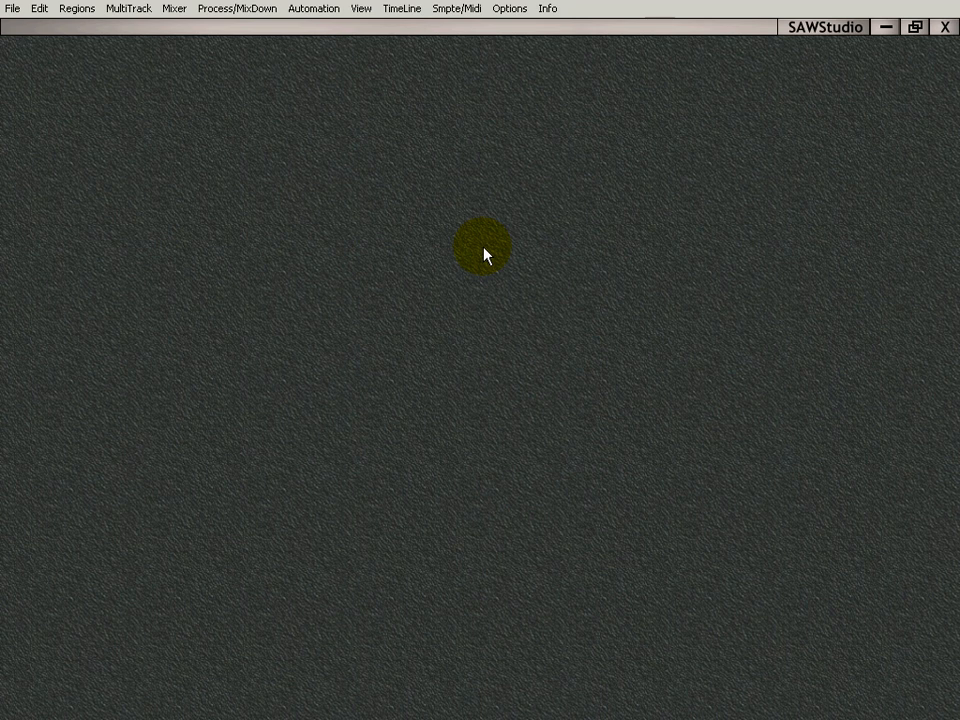
- Bring up the Options list to check ASIO Protocol is active
{"action": "left_click", "coordinate": [510, 8]}
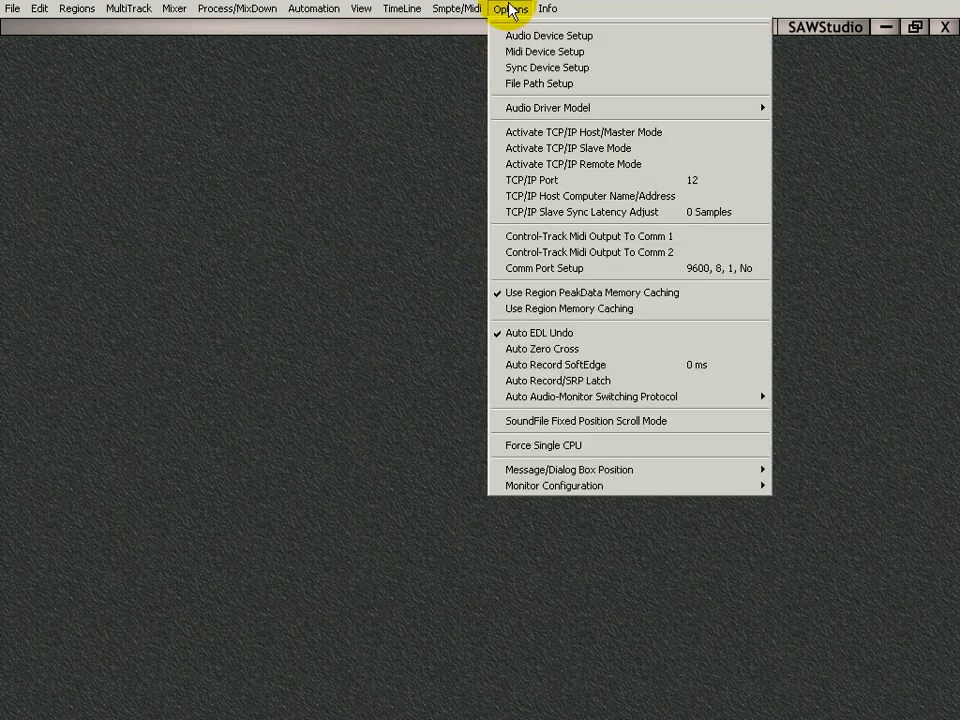
{"action": "mouse_move", "coordinate": [548, 108]}
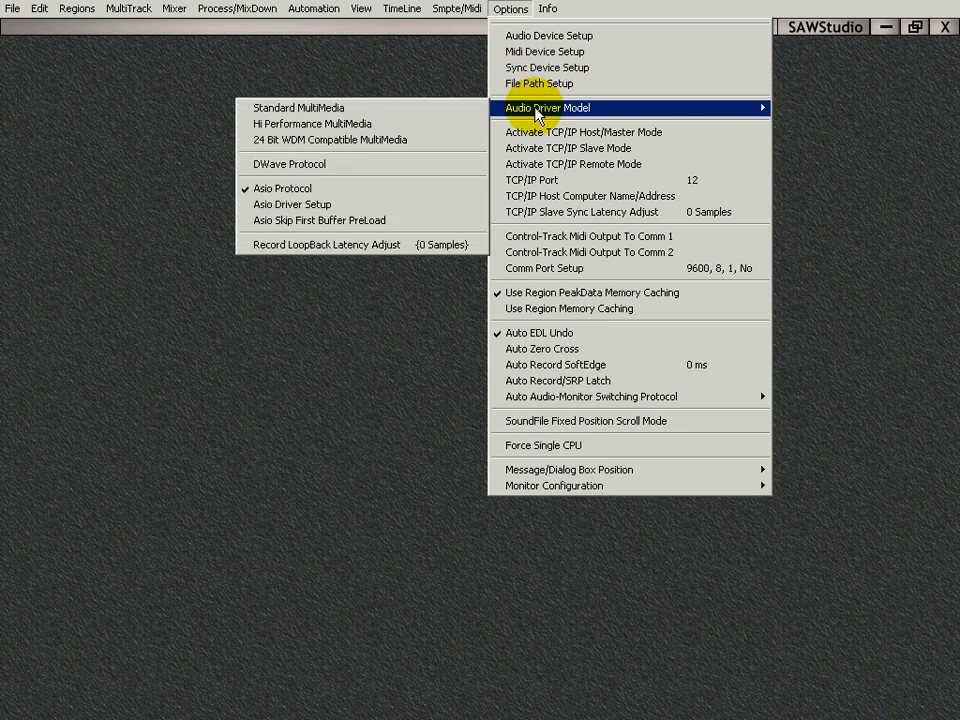
{"action": "mouse_move", "coordinate": [284, 188]}
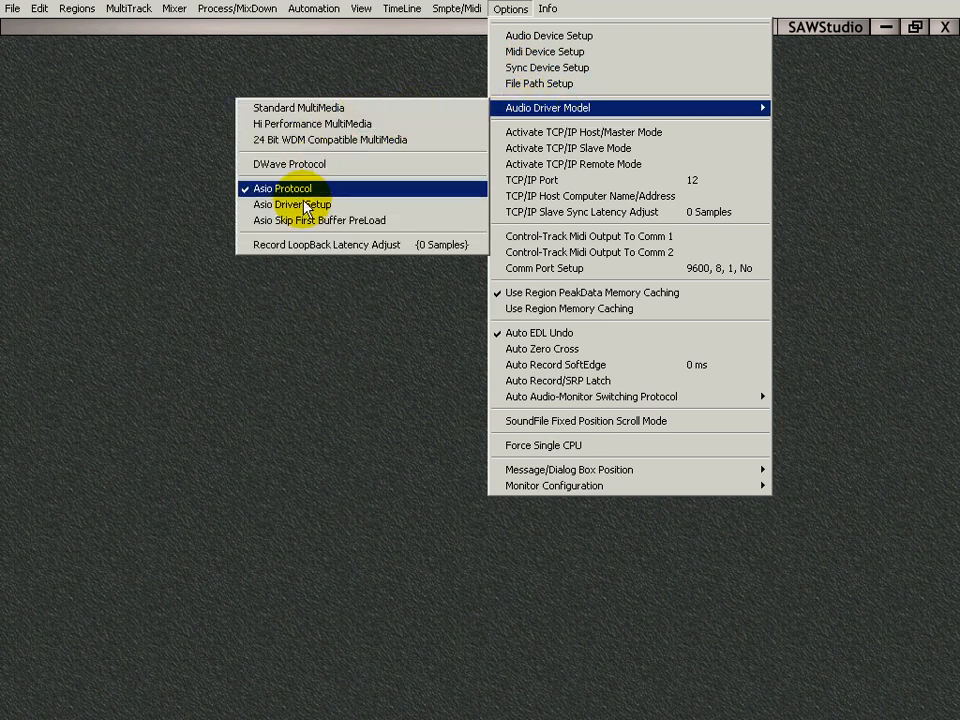
{"action": "mouse_move", "coordinate": [292, 204]}
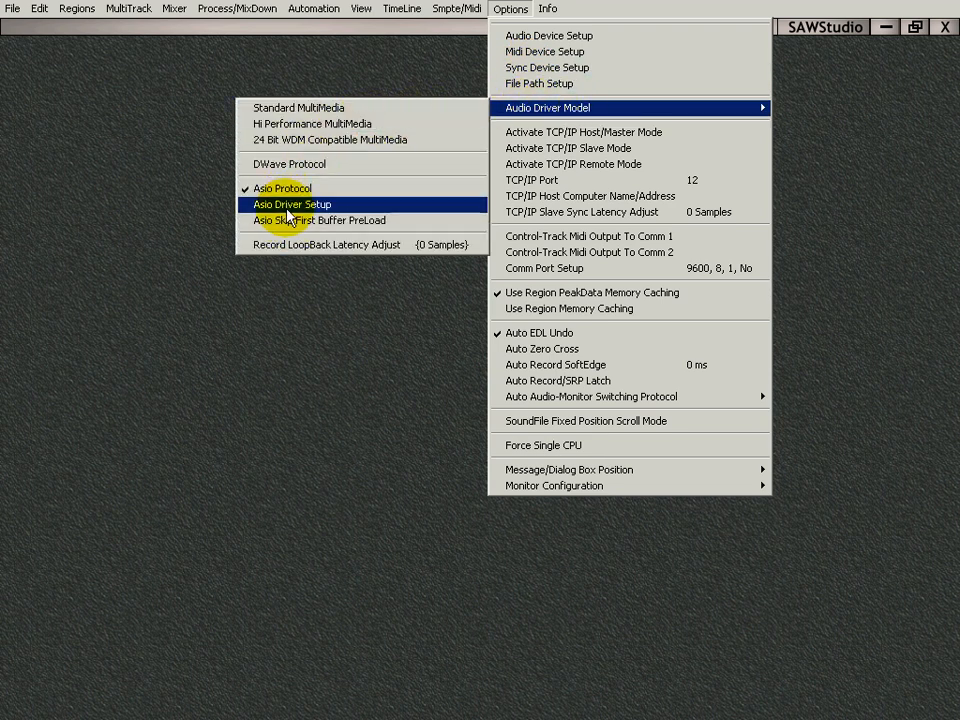
{"action": "mouse_move", "coordinate": [548, 68]}
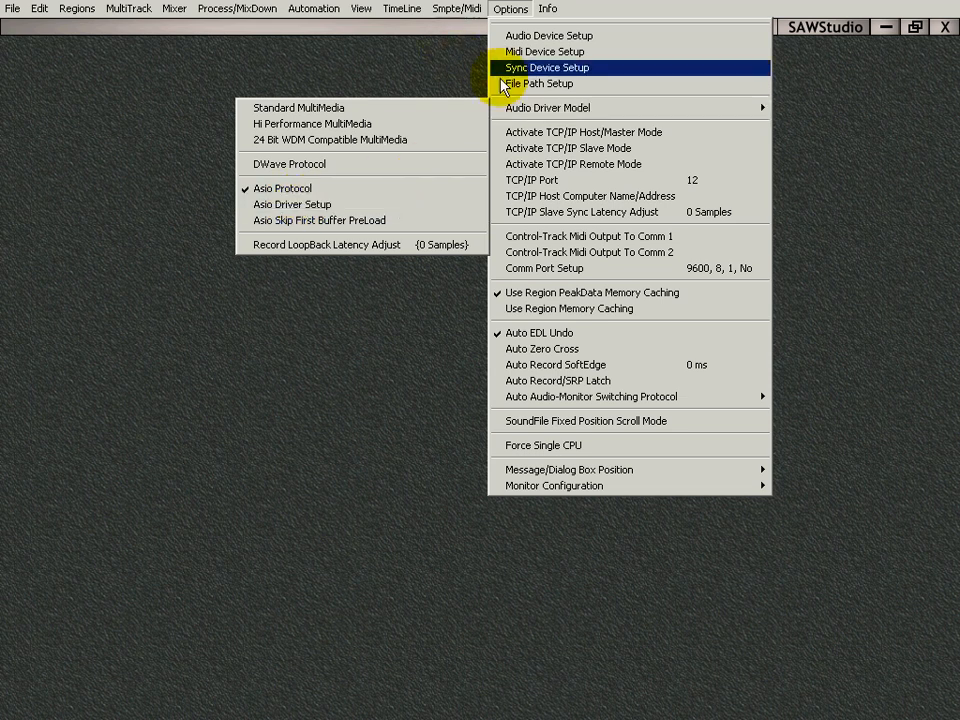
{"action": "mouse_move", "coordinate": [548, 36]}
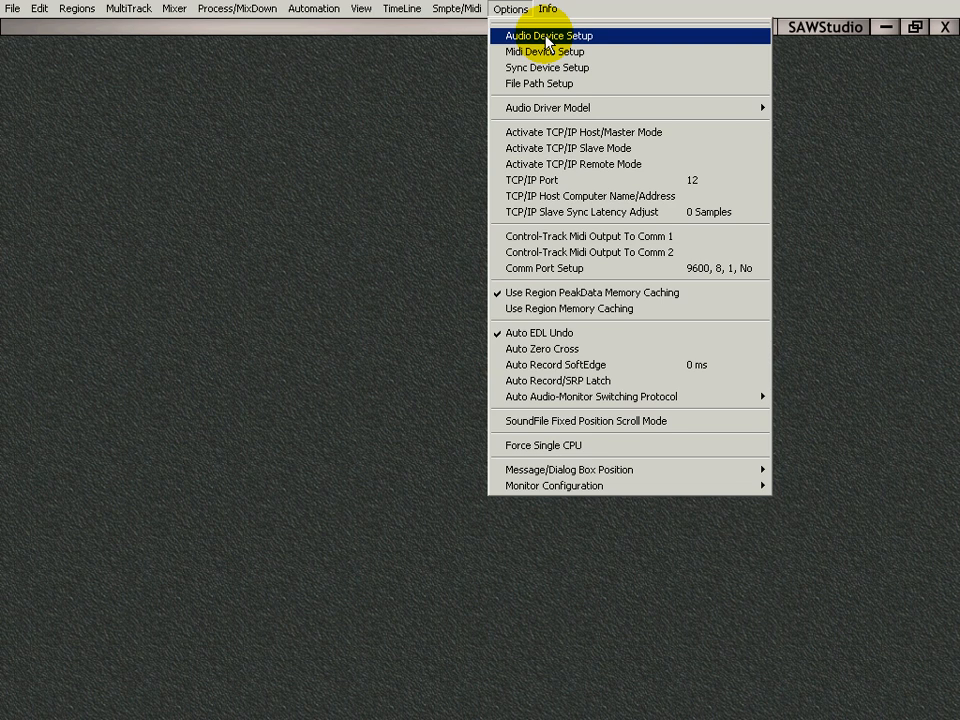
{"action": "mouse_move", "coordinate": [576, 50]}
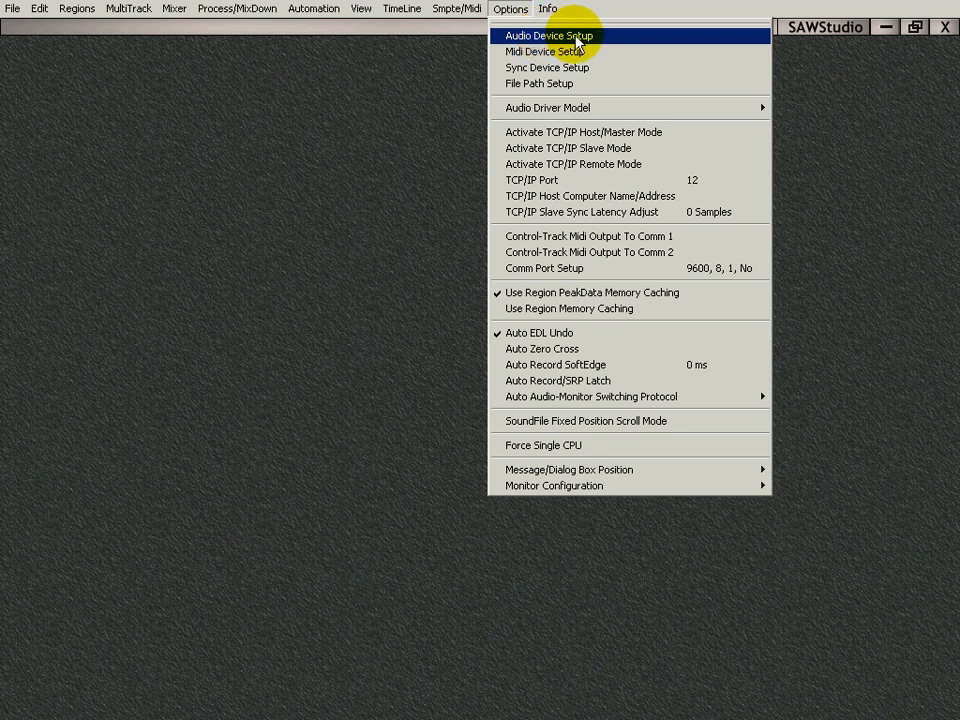
- In Audio Device Setup, test output 1 as Not Assigned then restore it to Asio - Analog 1-2
{"action": "left_click", "coordinate": [548, 36]}
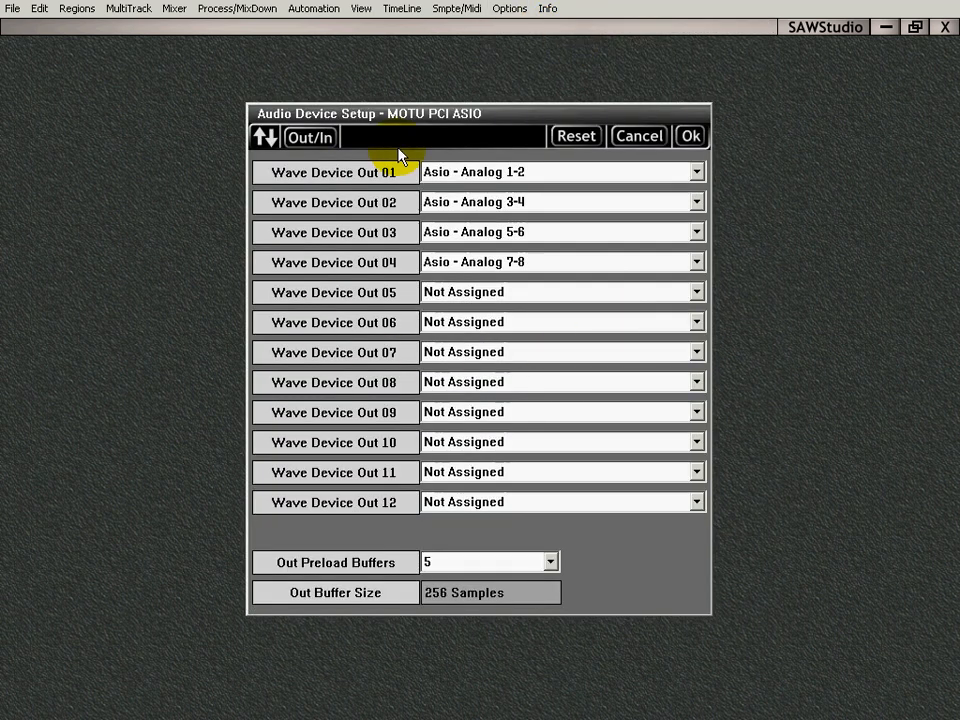
{"action": "mouse_move", "coordinate": [504, 158]}
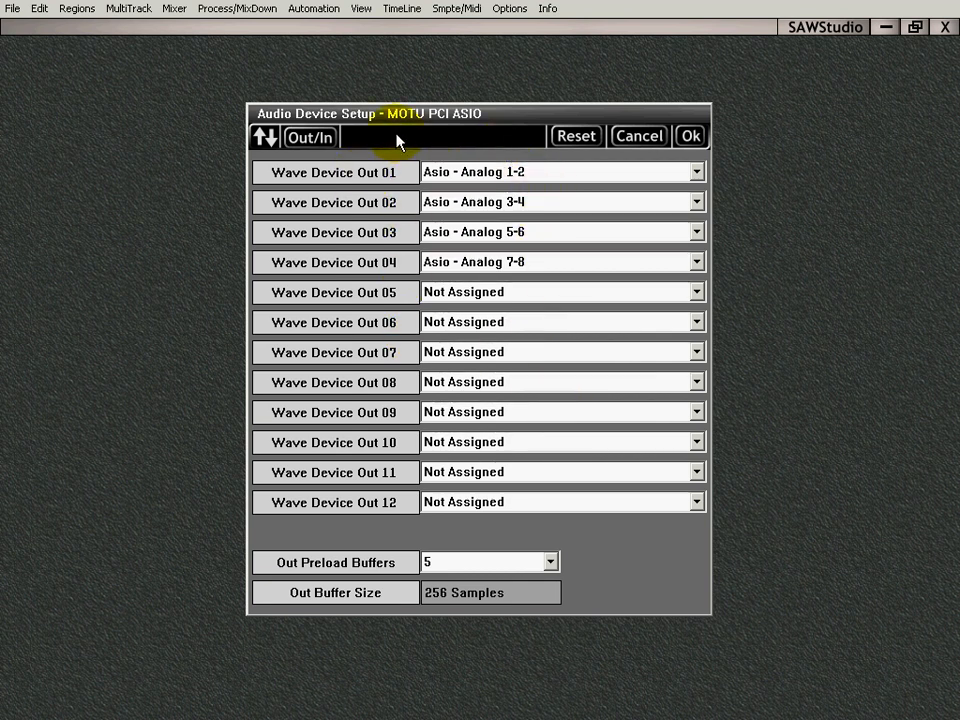
{"action": "mouse_move", "coordinate": [450, 122]}
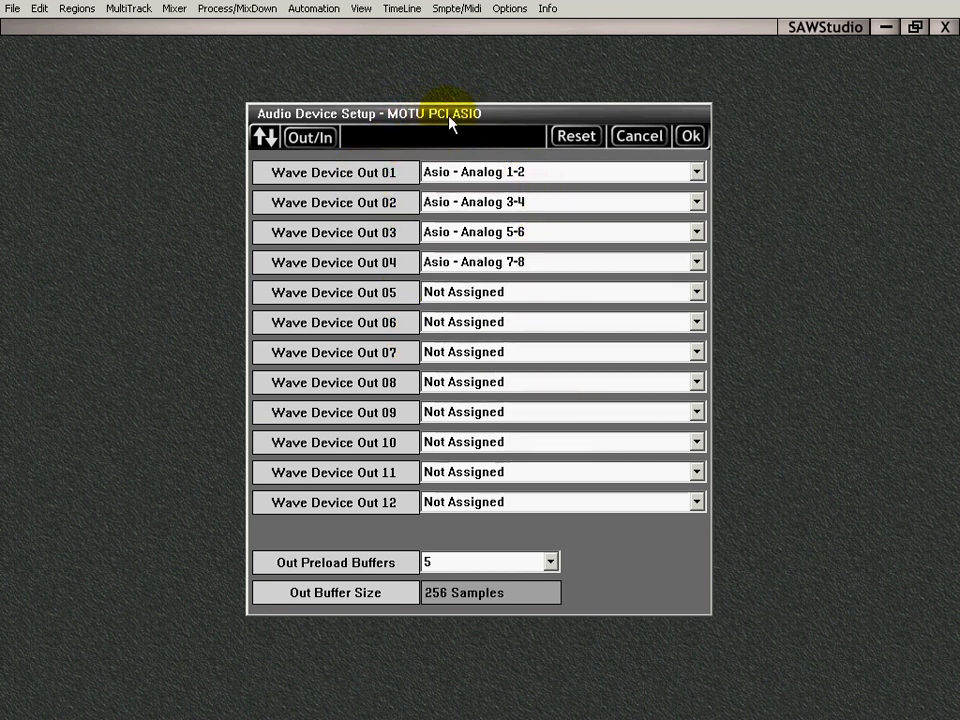
{"action": "mouse_move", "coordinate": [470, 118]}
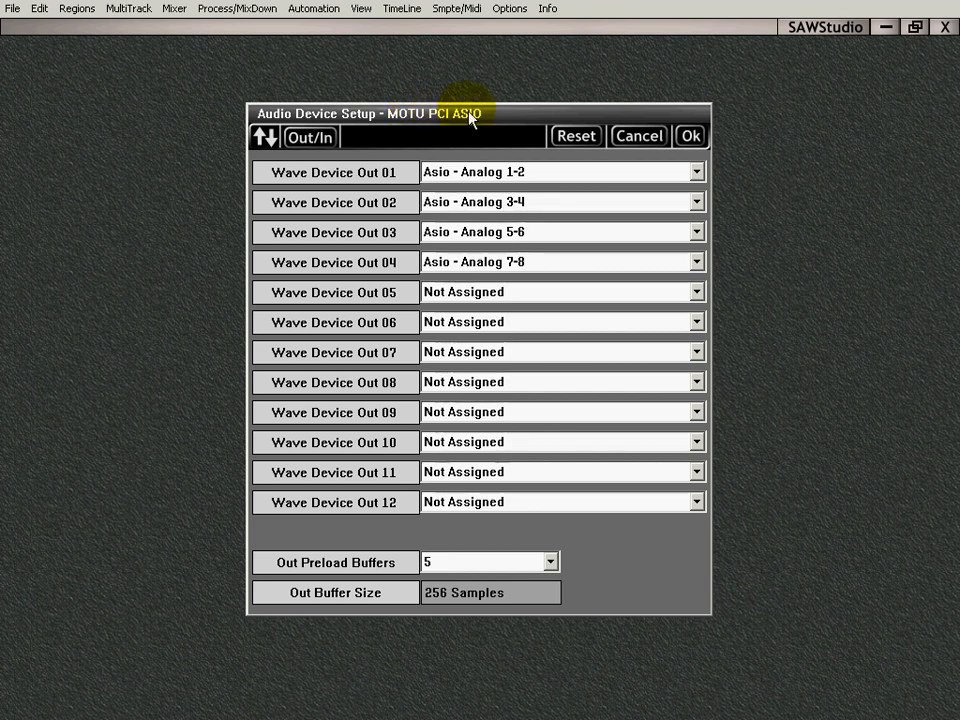
{"action": "mouse_move", "coordinate": [524, 276]}
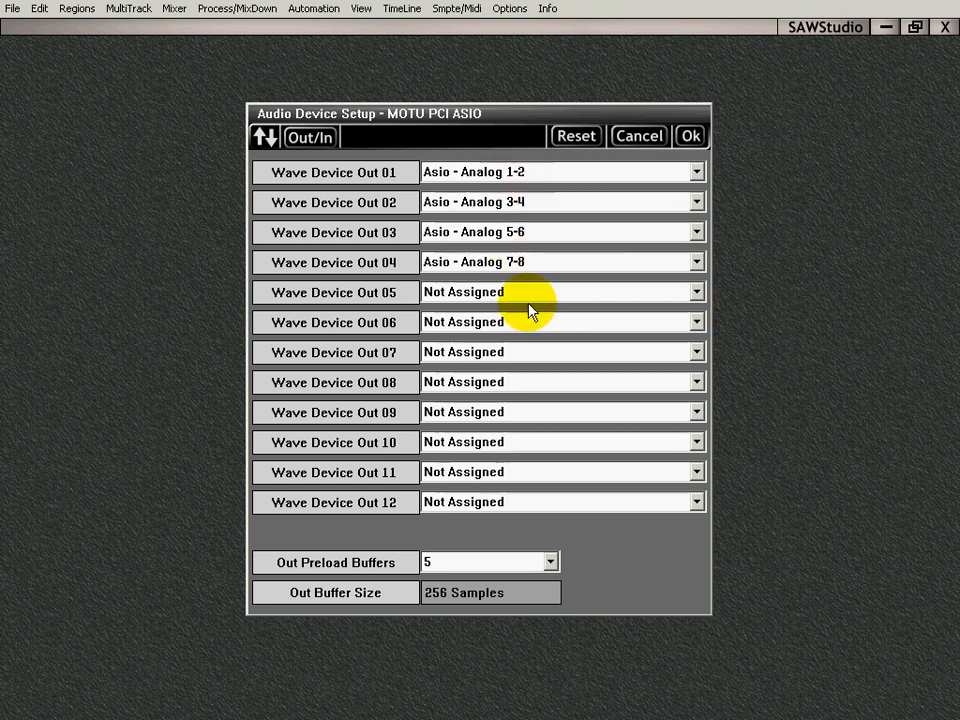
{"action": "left_click", "coordinate": [696, 172]}
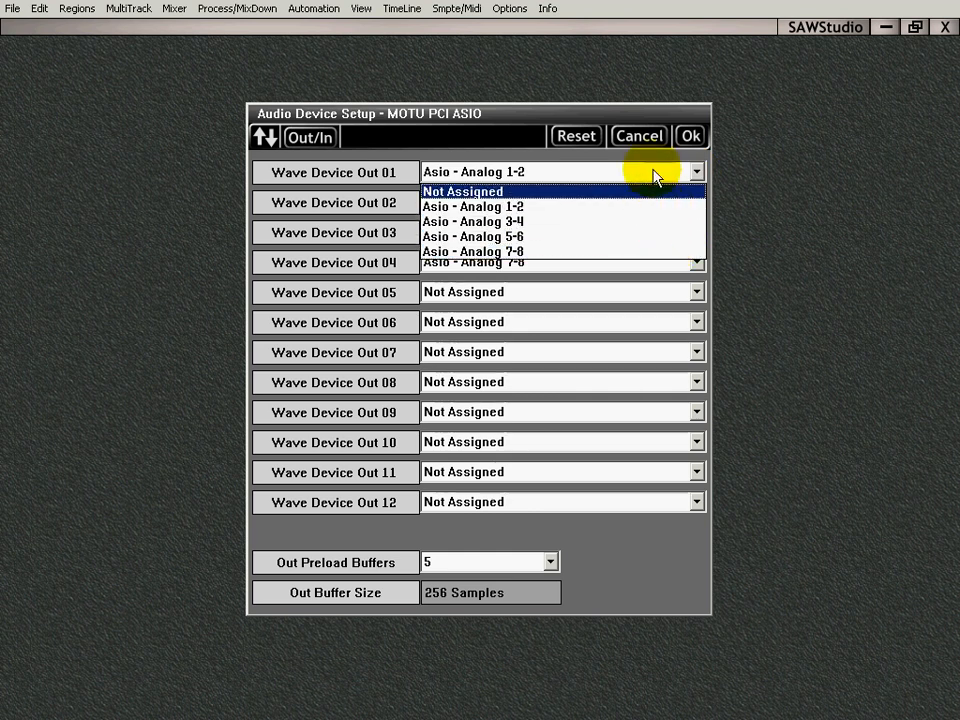
{"action": "left_click", "coordinate": [462, 192]}
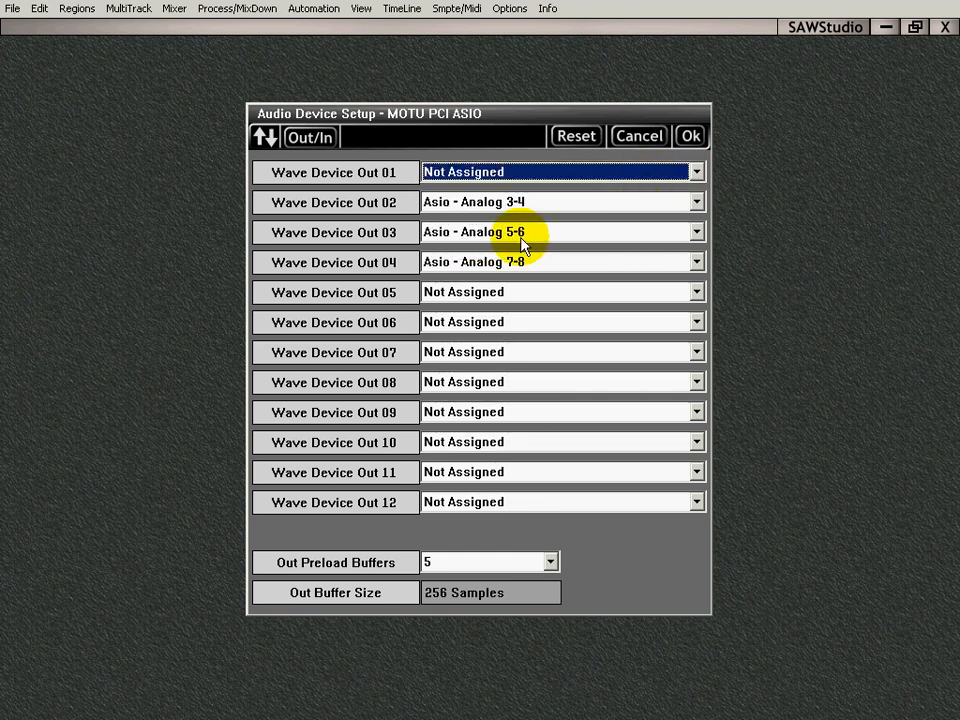
{"action": "left_click", "coordinate": [560, 172]}
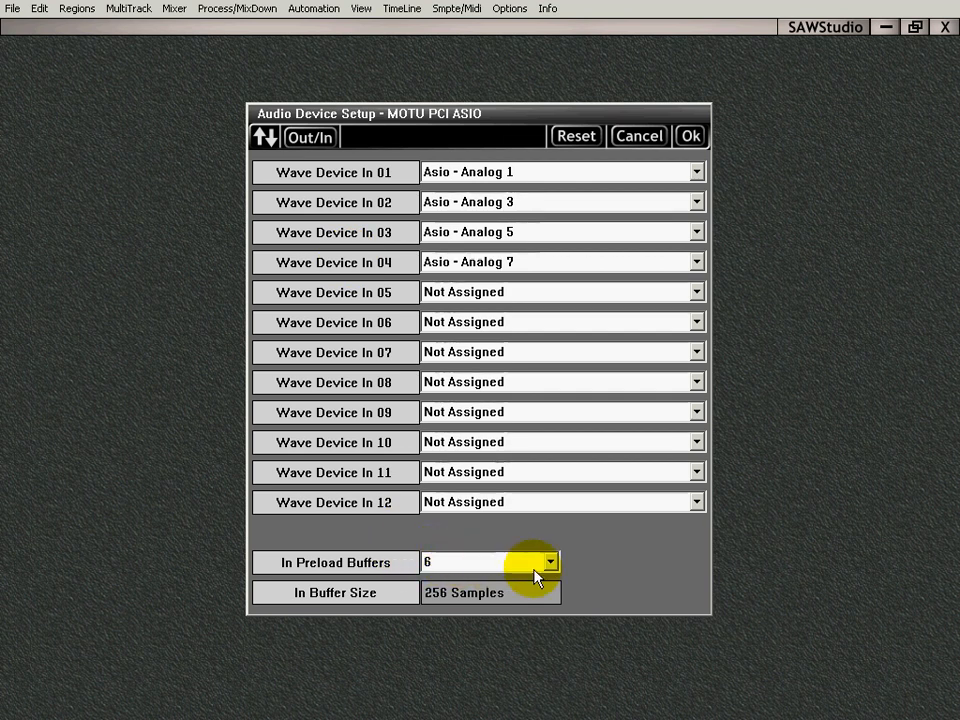
- Review the input preload buffer and the input assignments on Analog 1, 3, 5, 7
{"action": "left_click", "coordinate": [548, 562]}
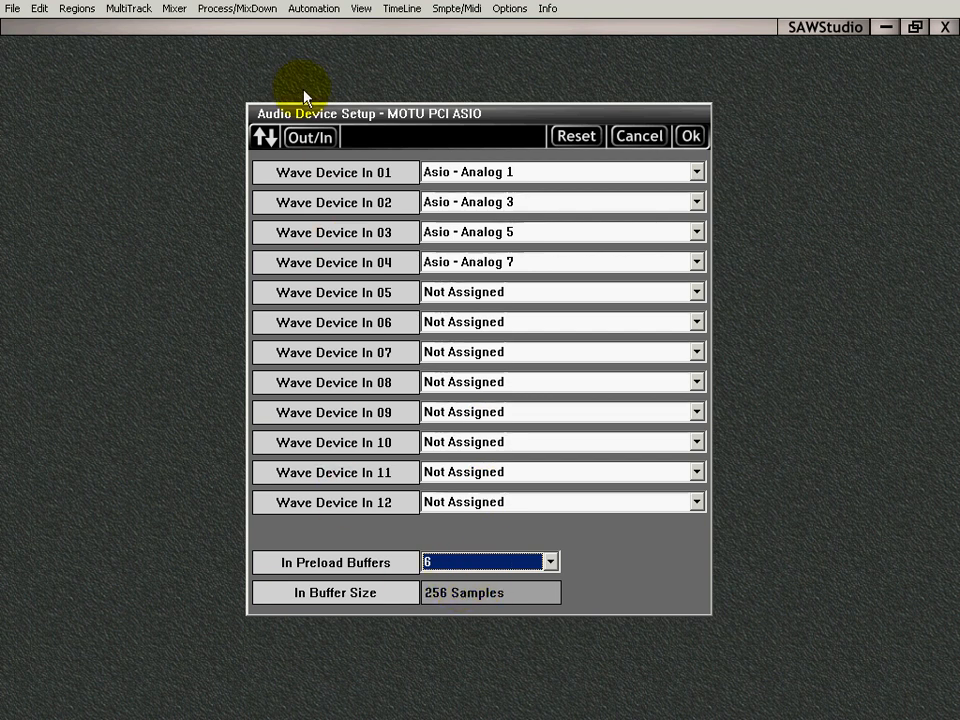
{"action": "left_click", "coordinate": [264, 136]}
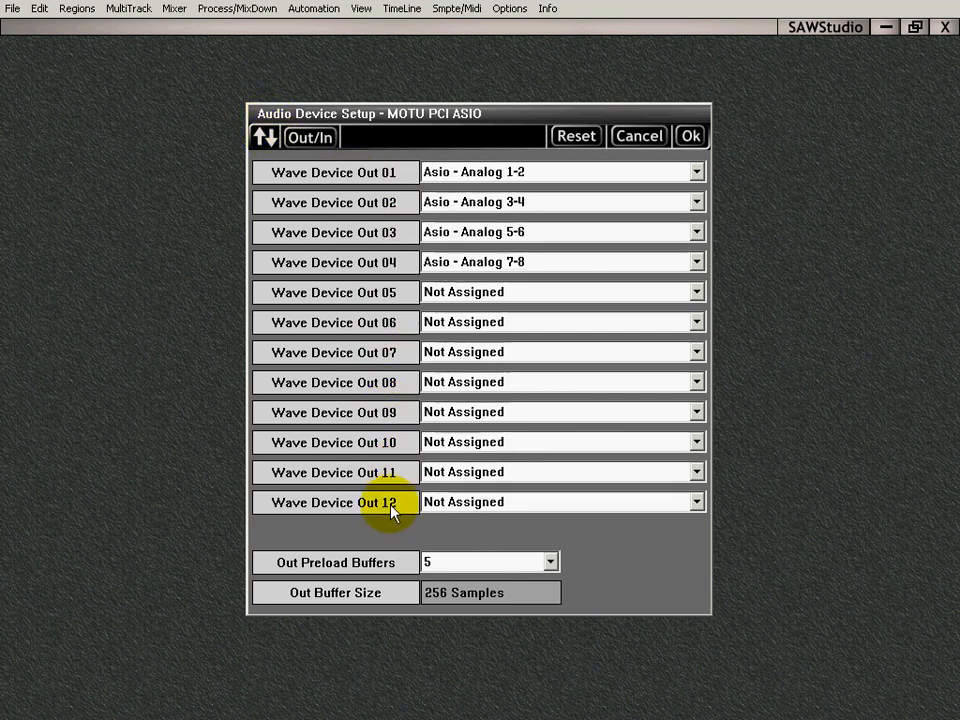
{"action": "left_click", "coordinate": [308, 136]}
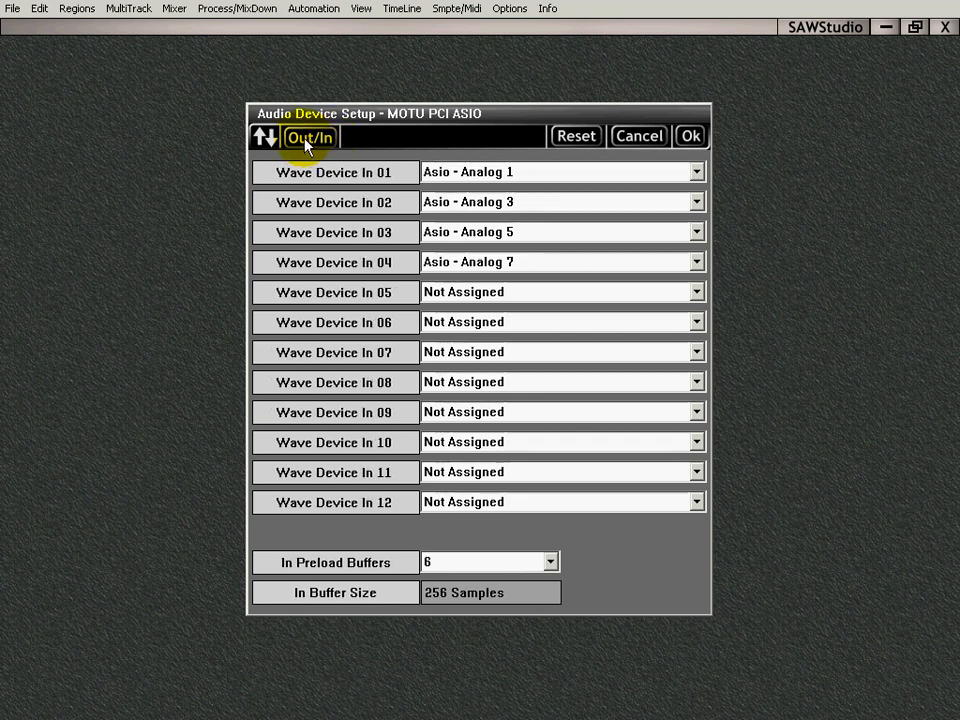
{"action": "mouse_move", "coordinate": [690, 136]}
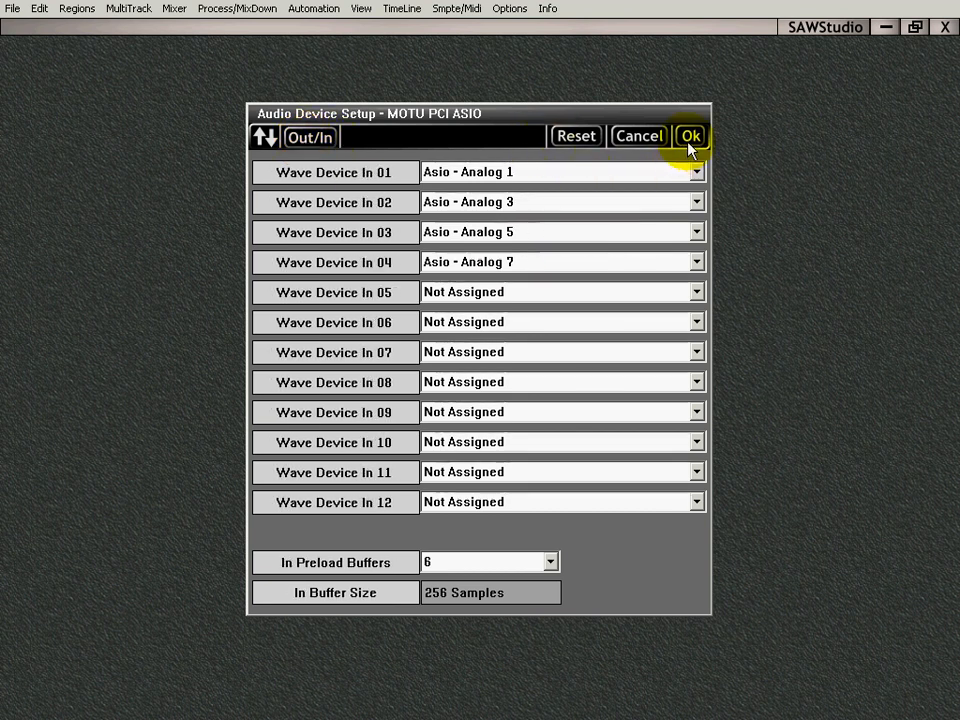
- Confirm the MOTU PCI ASIO device assignments, returning to the empty workspace
{"action": "left_click", "coordinate": [690, 136]}
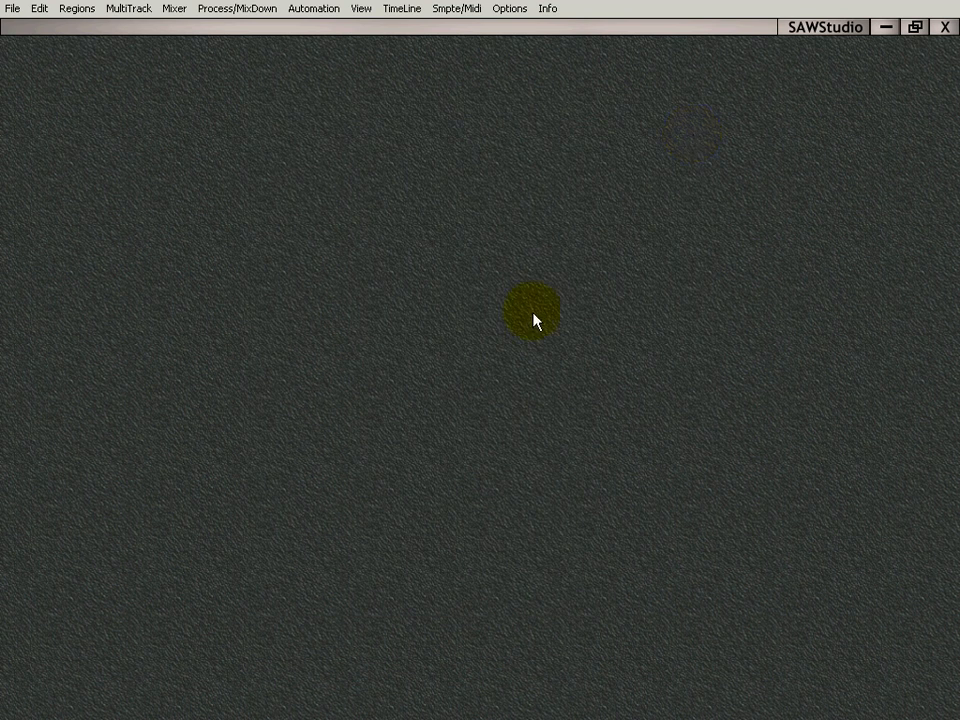
{"action": "mouse_move", "coordinate": [264, 212]}
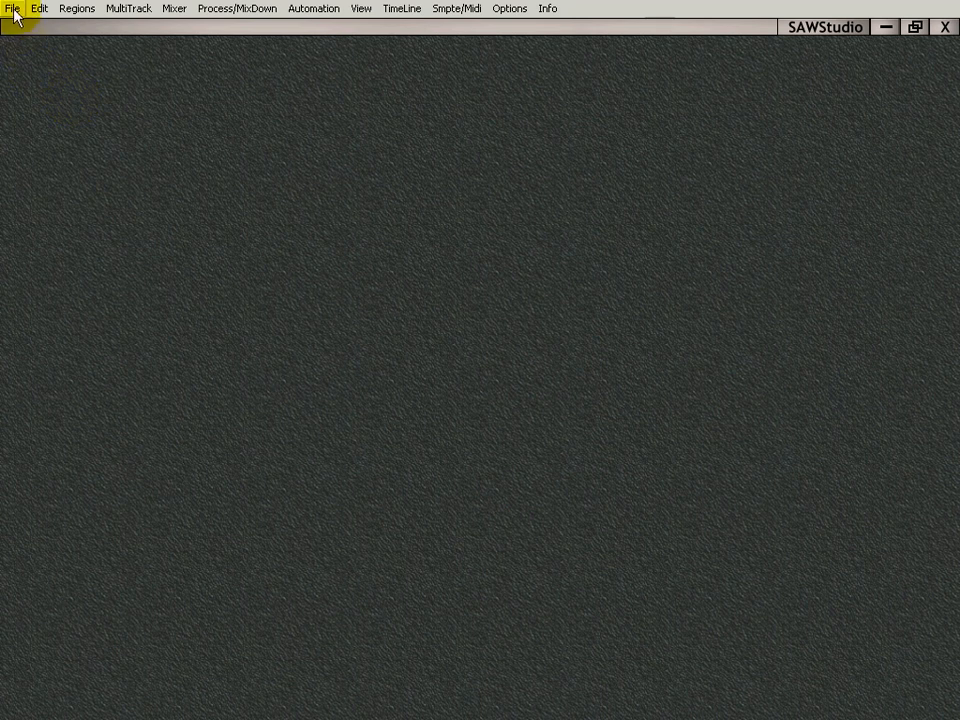
- Bring up the File menu's Preferences File commands
{"action": "left_click", "coordinate": [12, 8]}
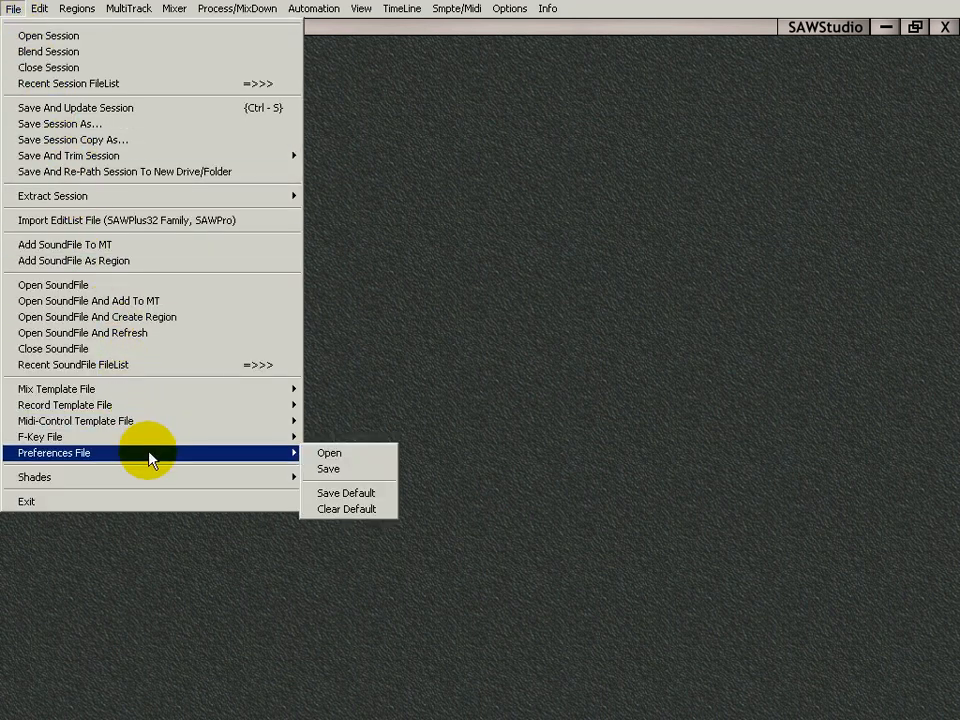
{"action": "mouse_move", "coordinate": [348, 492]}
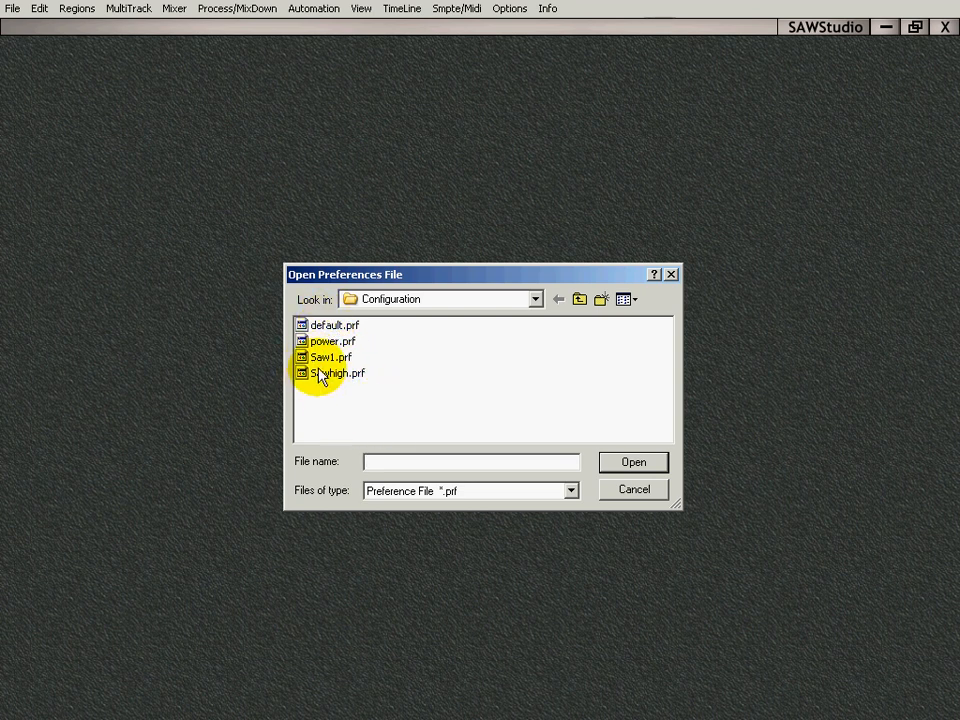
{"action": "mouse_move", "coordinate": [504, 396]}
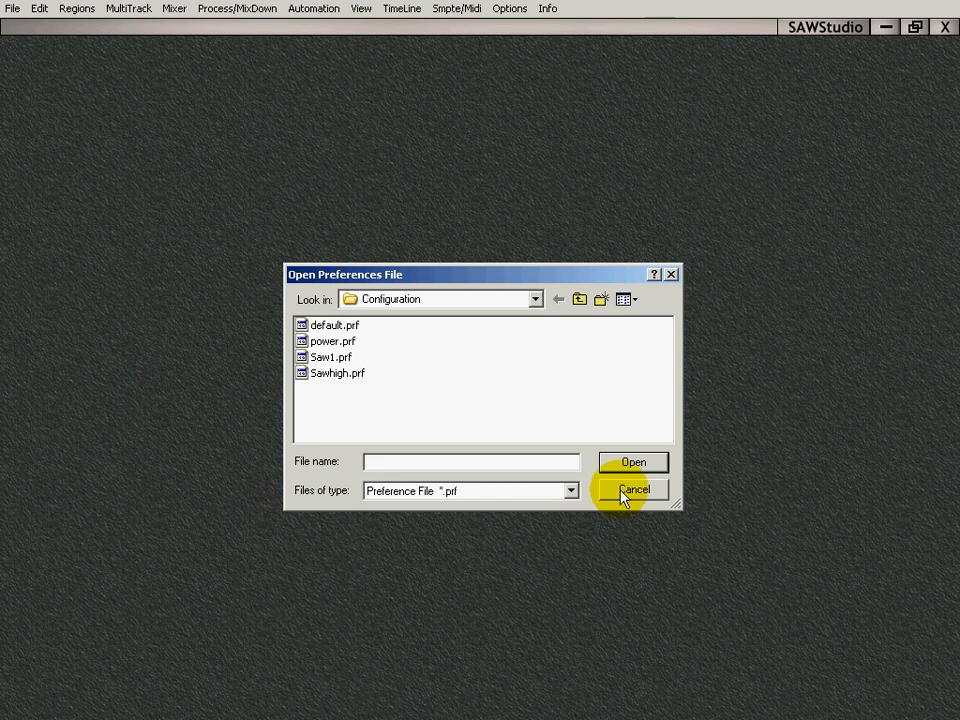
- Cancel the preferences file browser and return to the Preferences File commands to save as default
{"action": "left_click", "coordinate": [632, 488]}
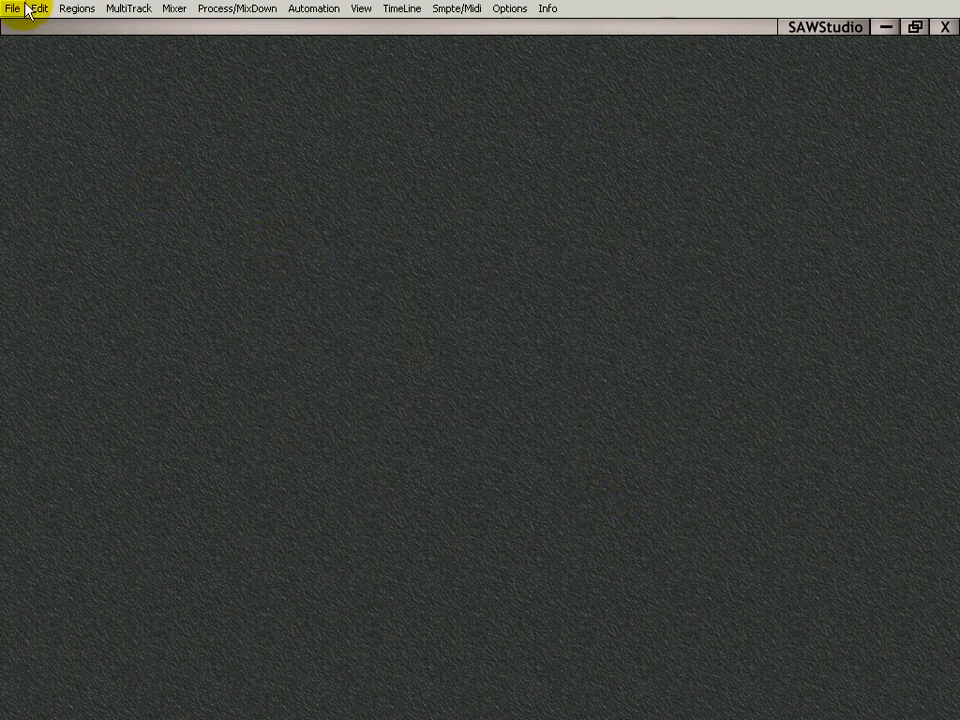
{"action": "left_click", "coordinate": [12, 8]}
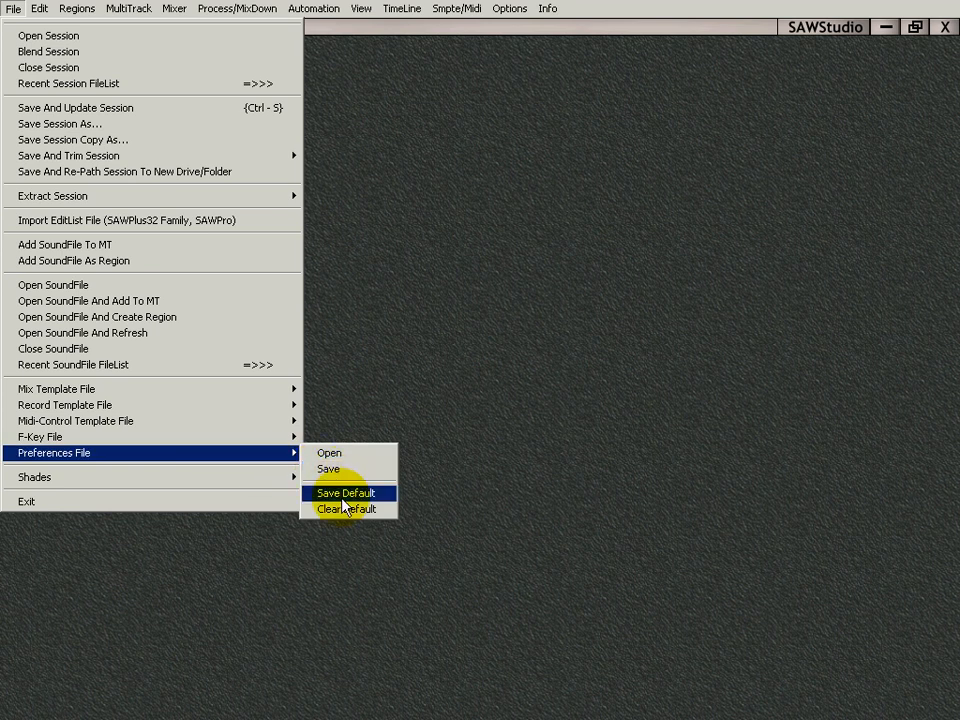
{"action": "mouse_move", "coordinate": [378, 256]}
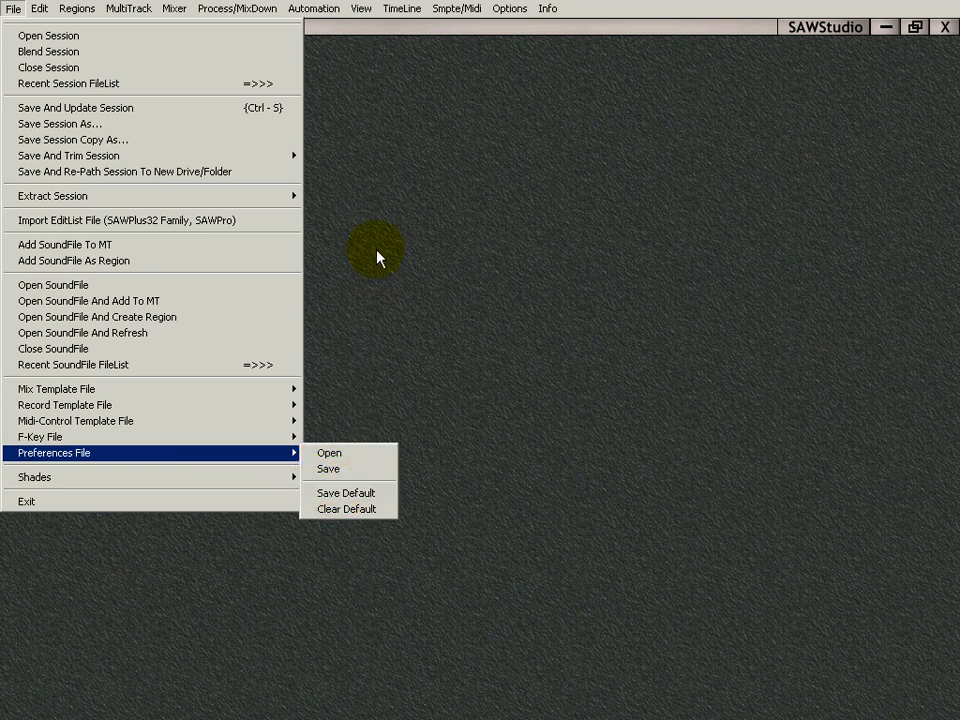